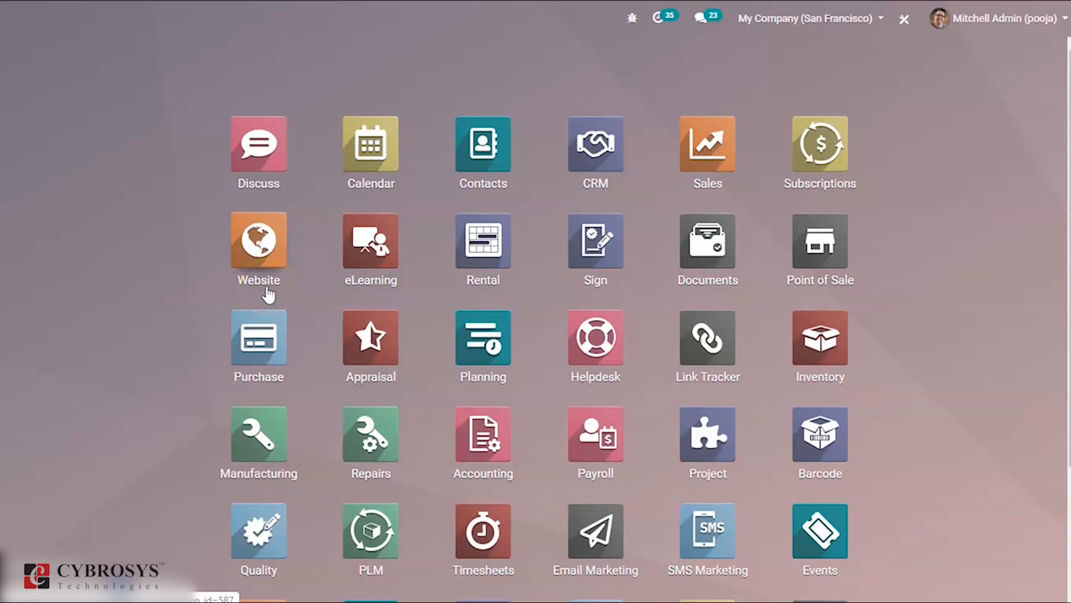
# Launch the Website app from the Odoo dashboard to display the default homepage.
pyautogui.click(258, 240)
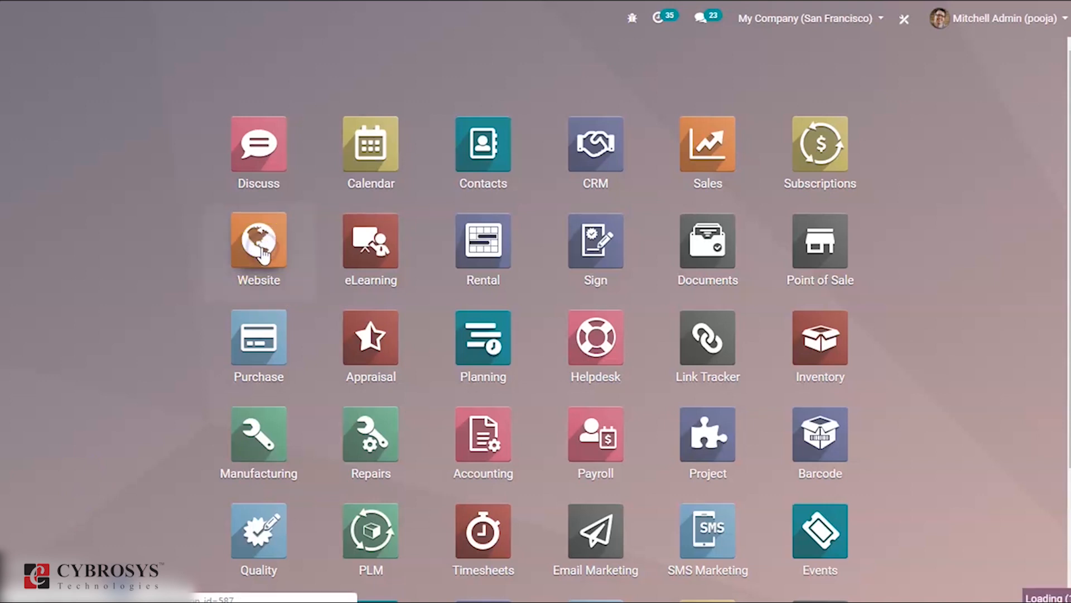
pyautogui.click(259, 243)
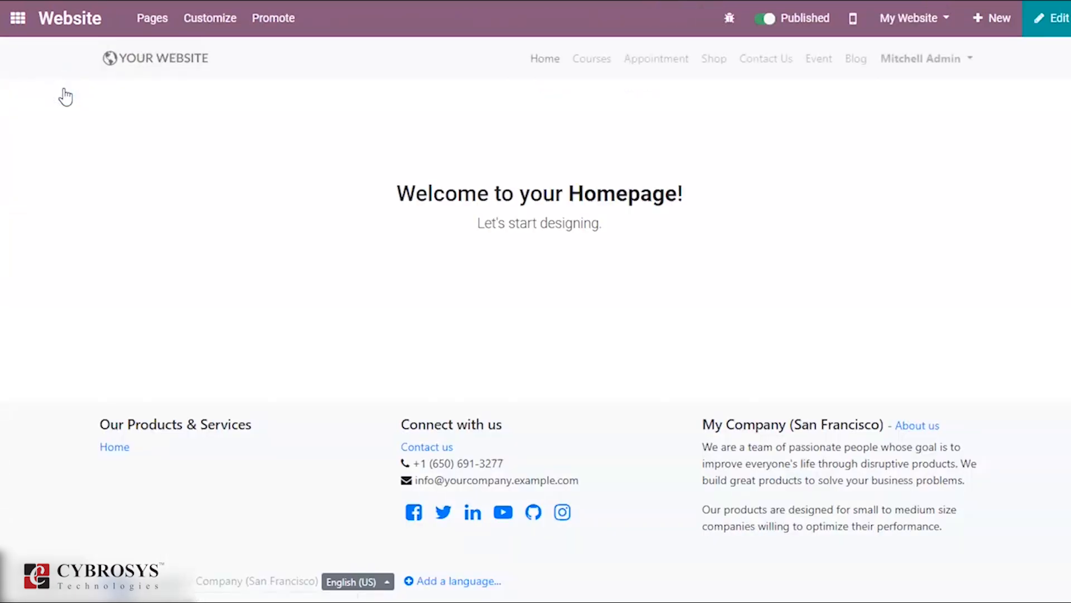
pyautogui.moveTo(389, 129)
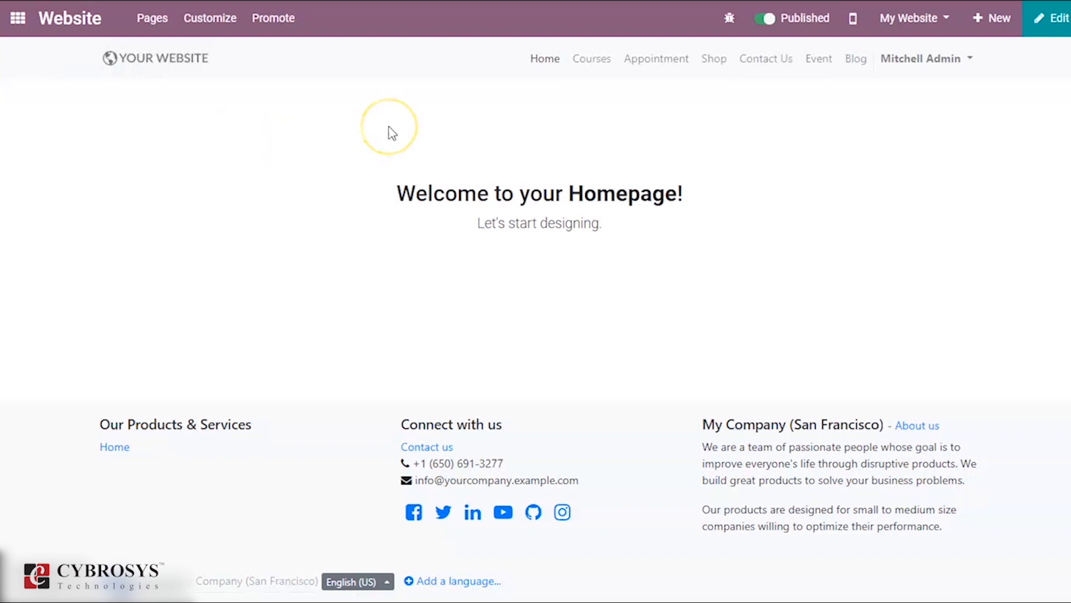
pyautogui.moveTo(909, 18)
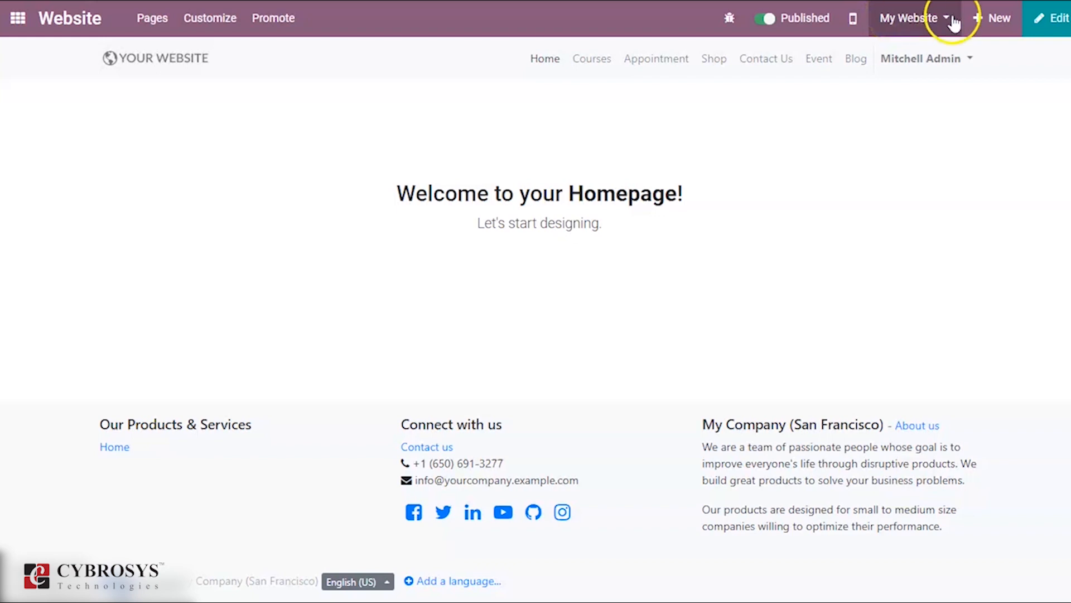
pyautogui.moveTo(982, 18)
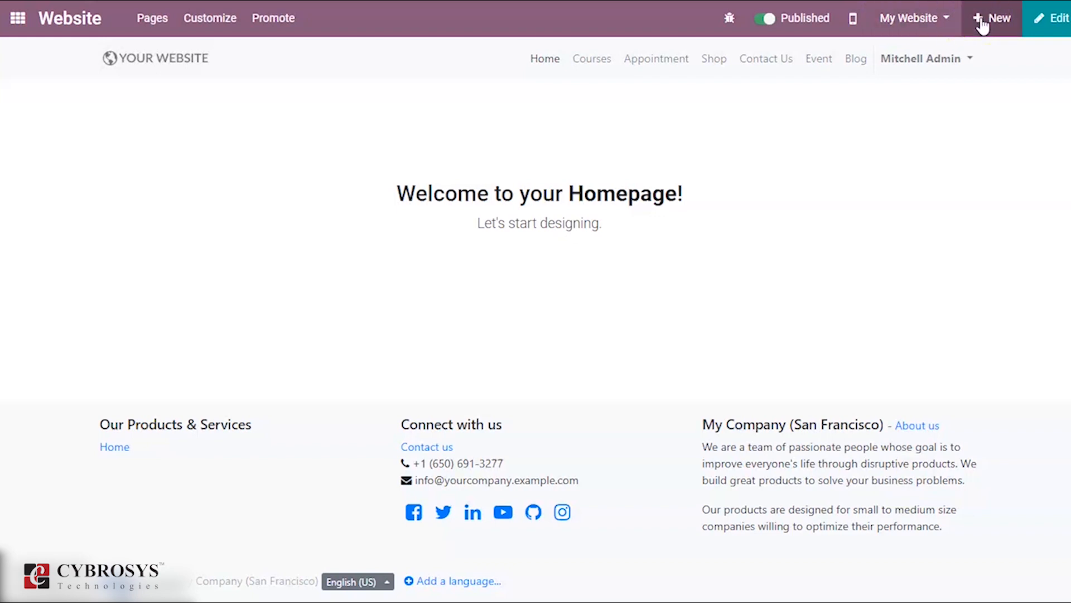
# Open the '+ New' content menu in the top website bar.
pyautogui.click(993, 18)
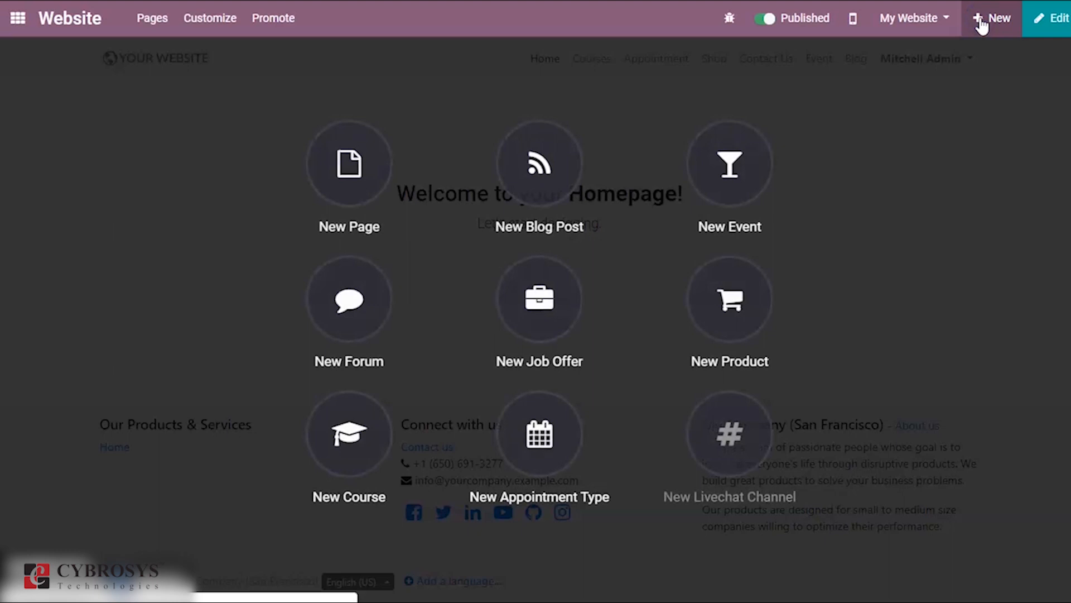
pyautogui.moveTo(468, 226)
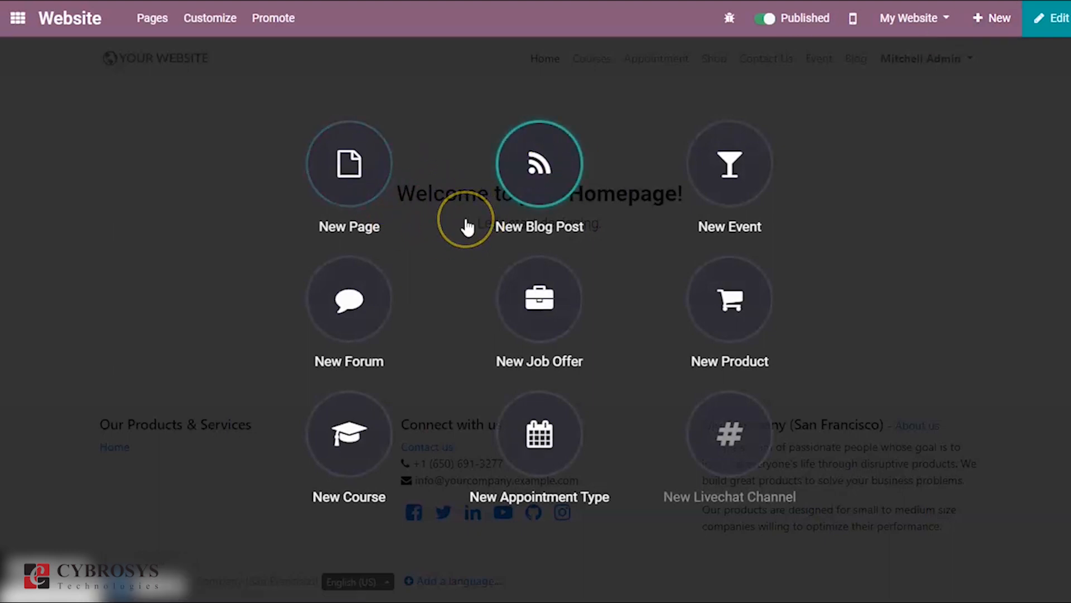
pyautogui.moveTo(502, 208)
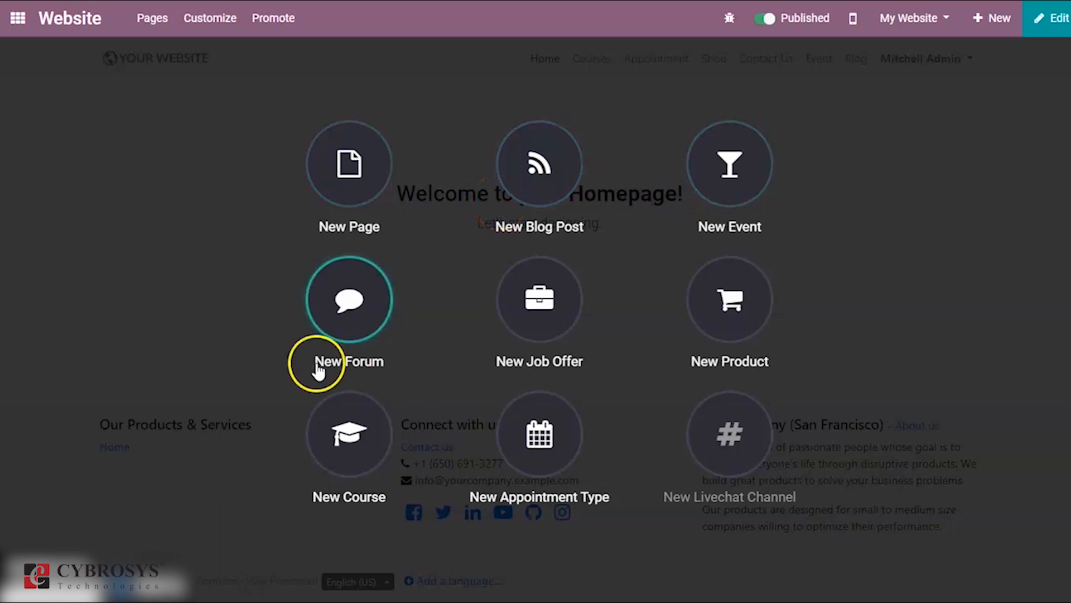
pyautogui.moveTo(467, 354)
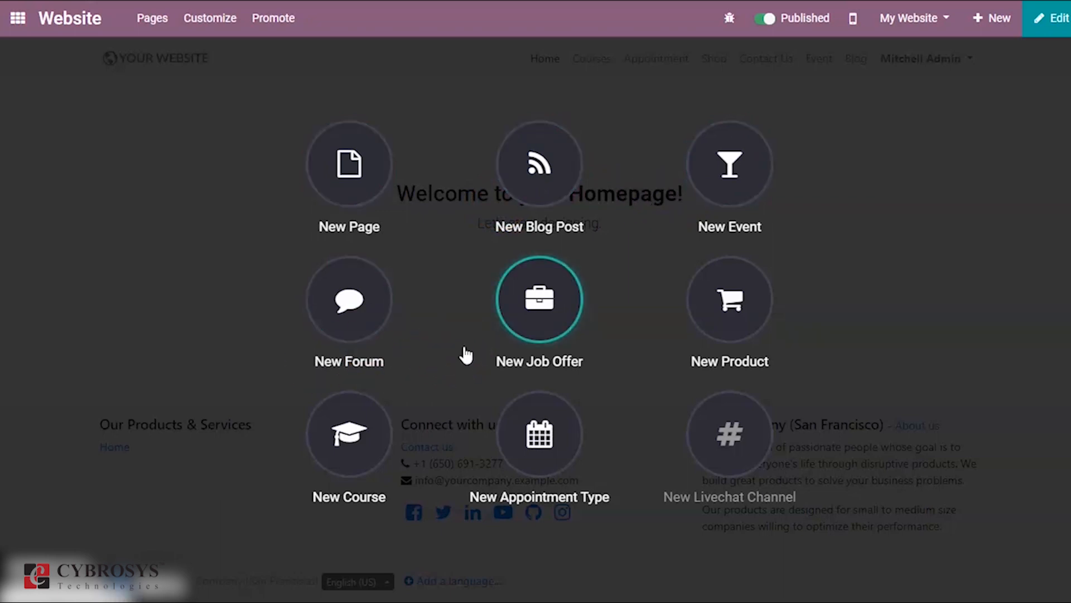
pyautogui.moveTo(392, 250)
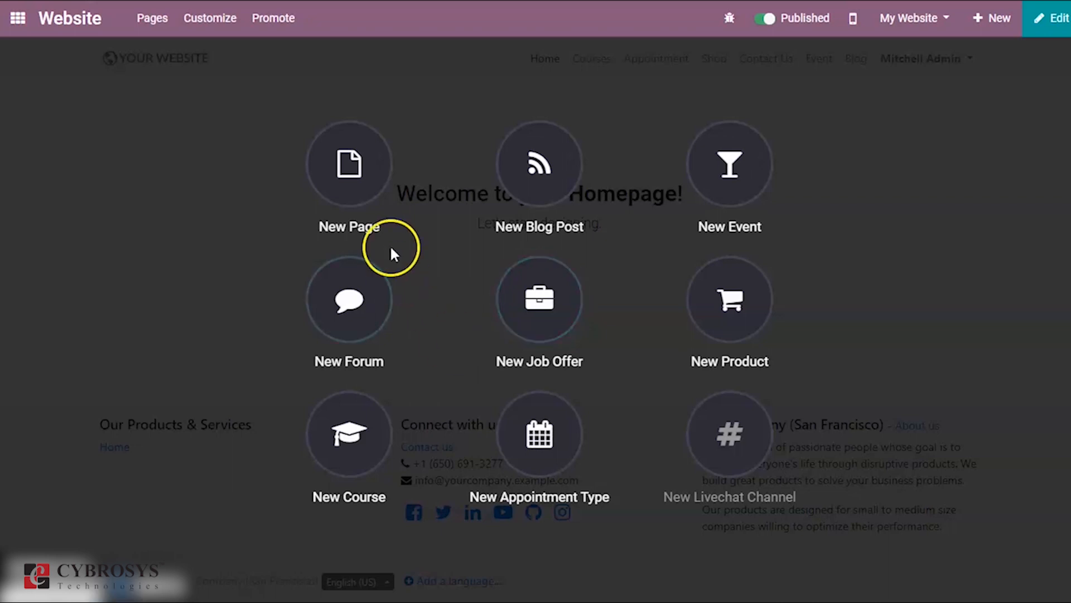
# Create a New Page titled 'About Us' with 'Add to menu' kept on.
pyautogui.click(348, 164)
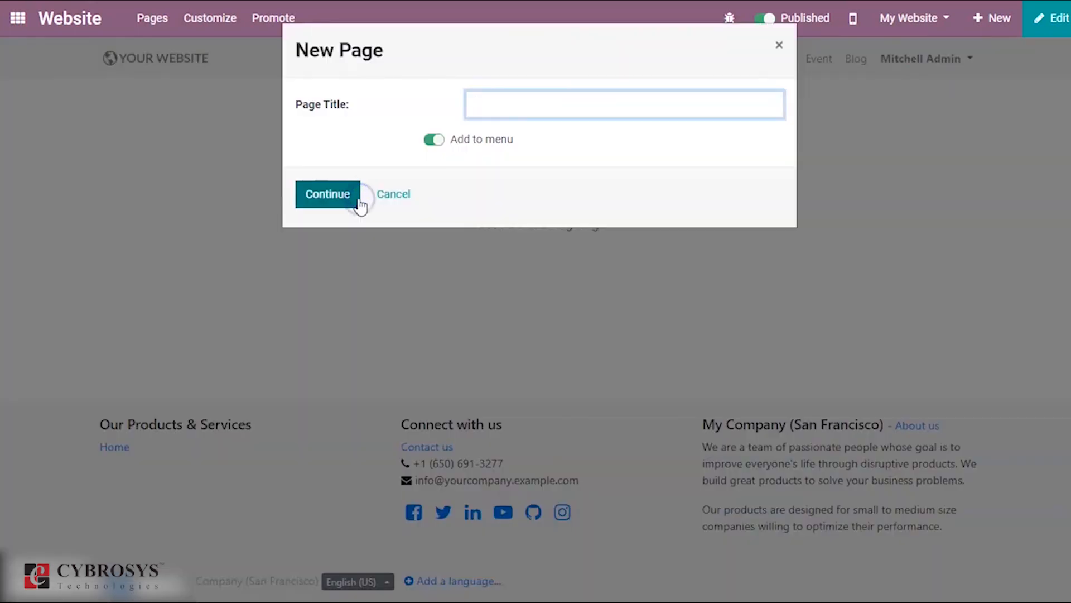
pyautogui.click(623, 104)
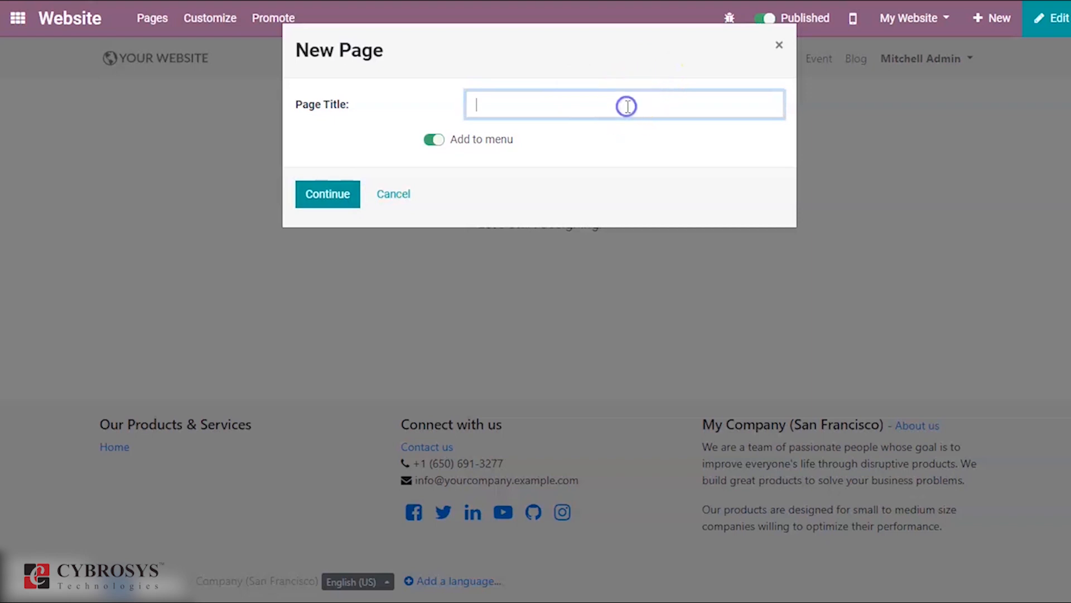
pyautogui.moveTo(626, 106)
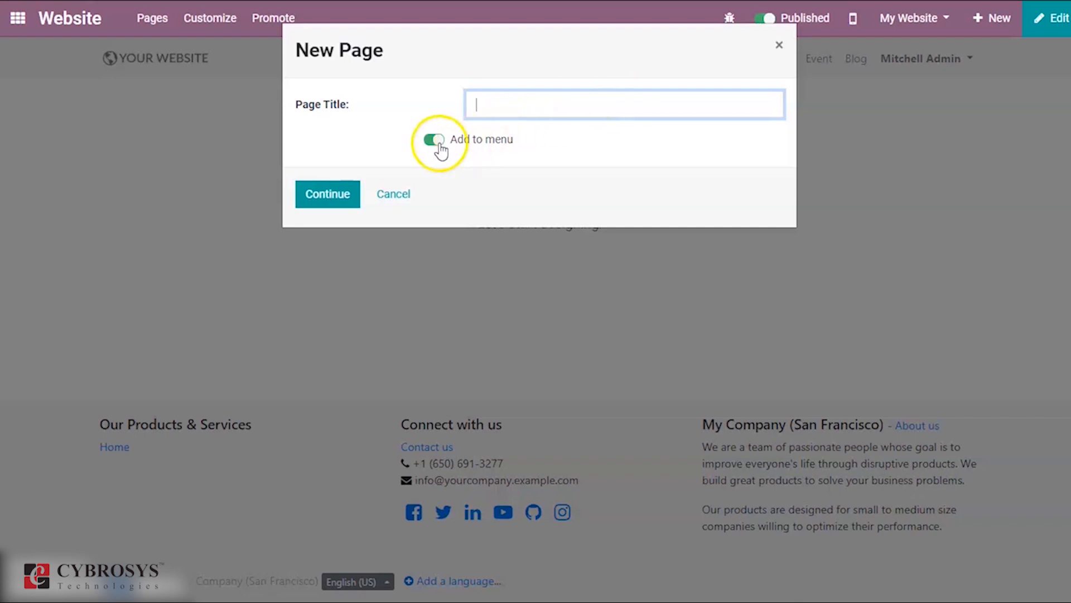
pyautogui.click(434, 140)
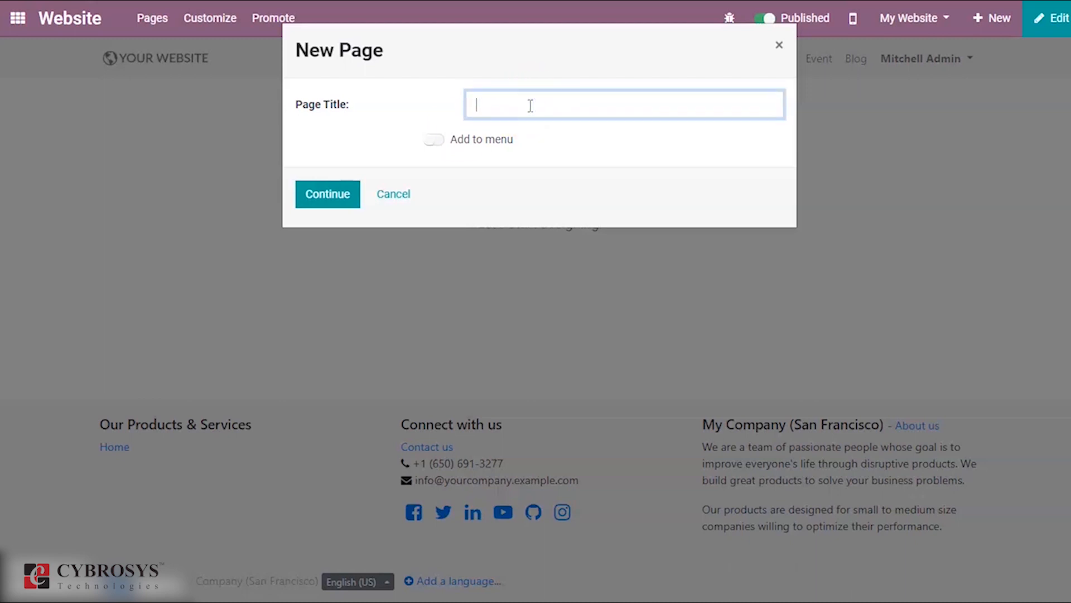
pyautogui.write('A')
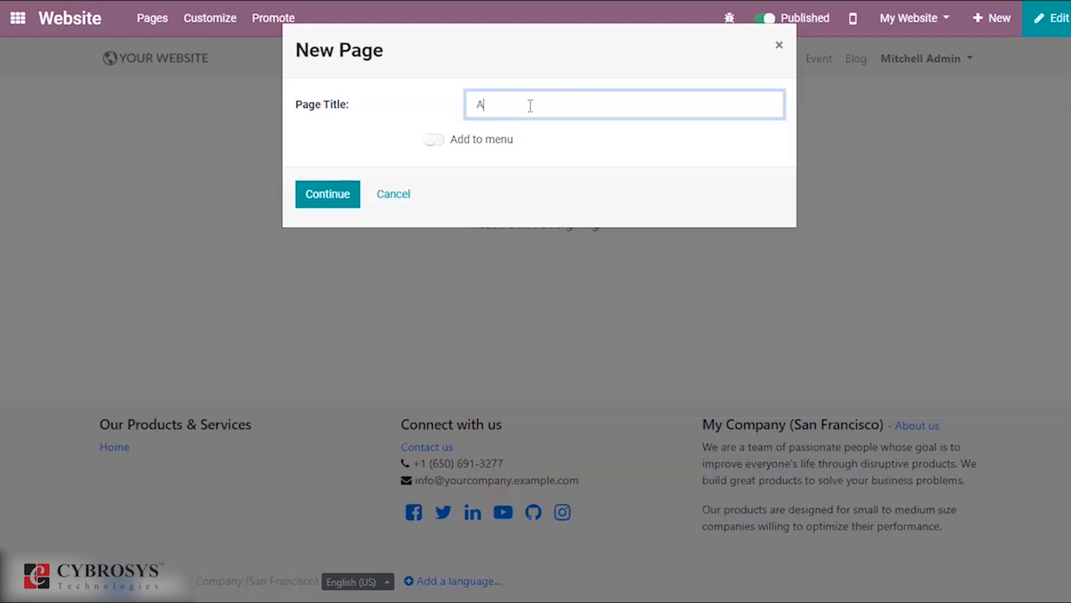
pyautogui.write('bout')
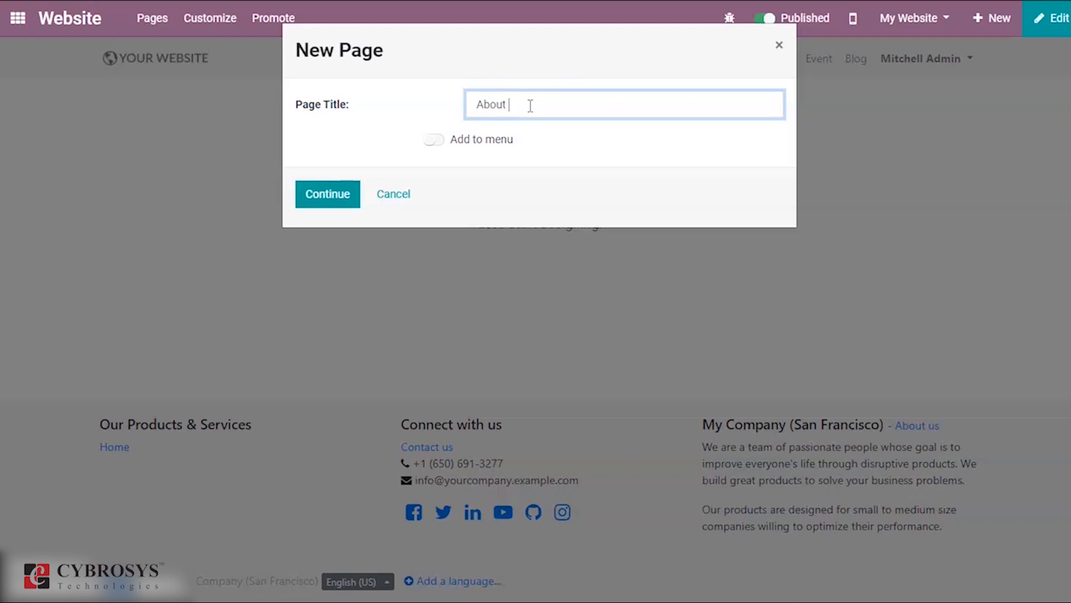
pyautogui.write('Us')
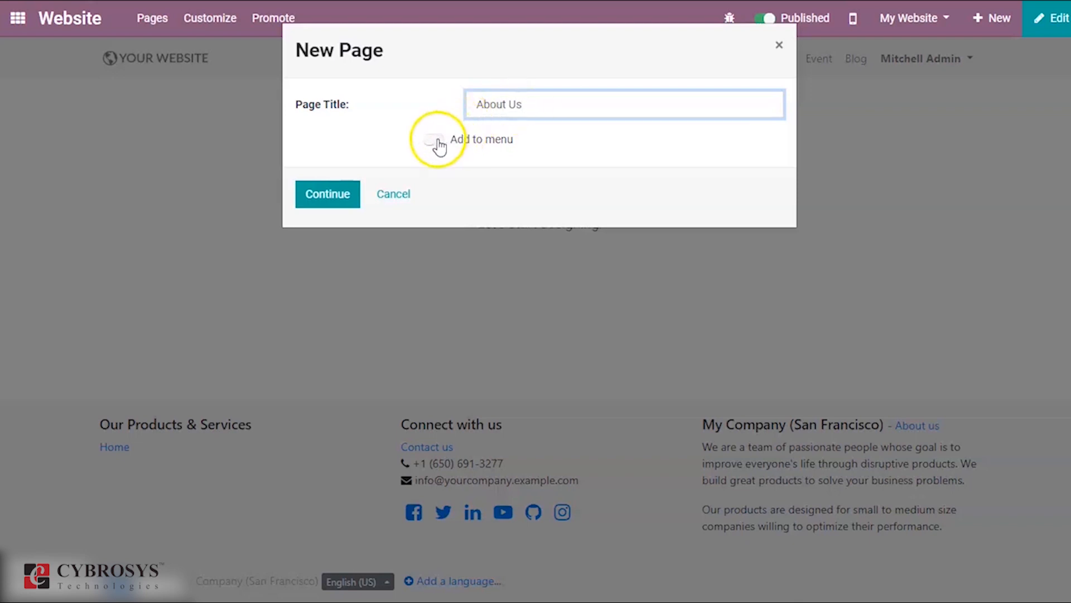
pyautogui.click(433, 139)
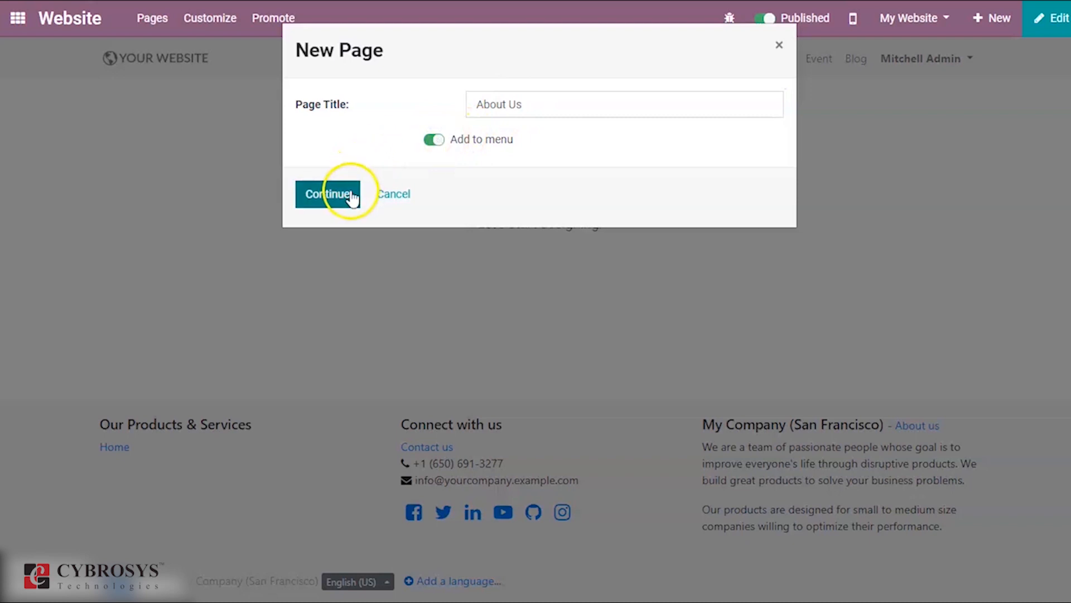
pyautogui.click(328, 194)
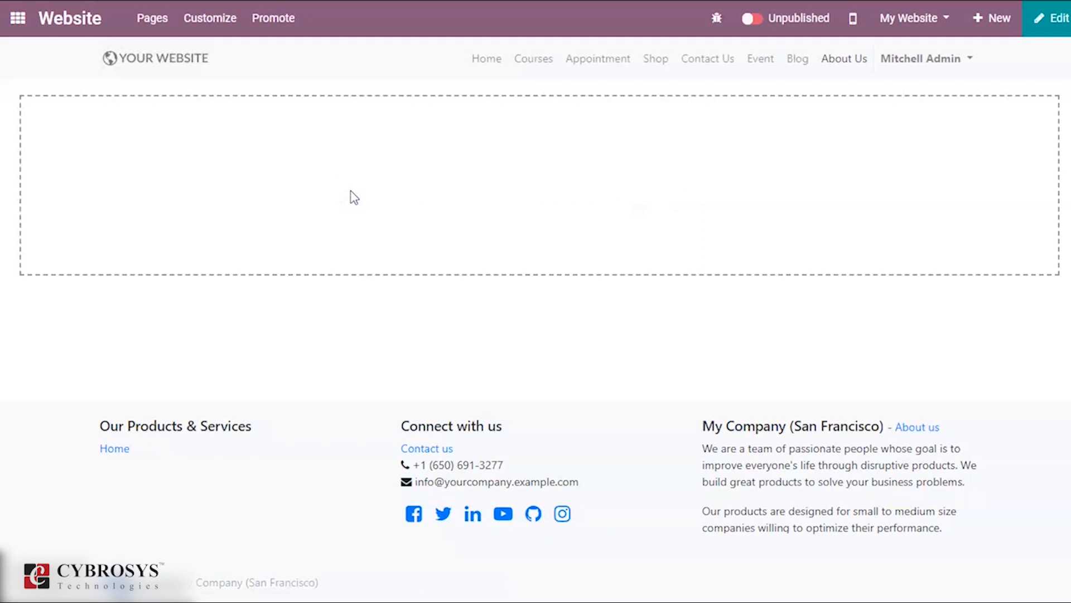
# Follow the About Us menu link and close the confirmation to stay on the page.
pyautogui.click(1058, 17)
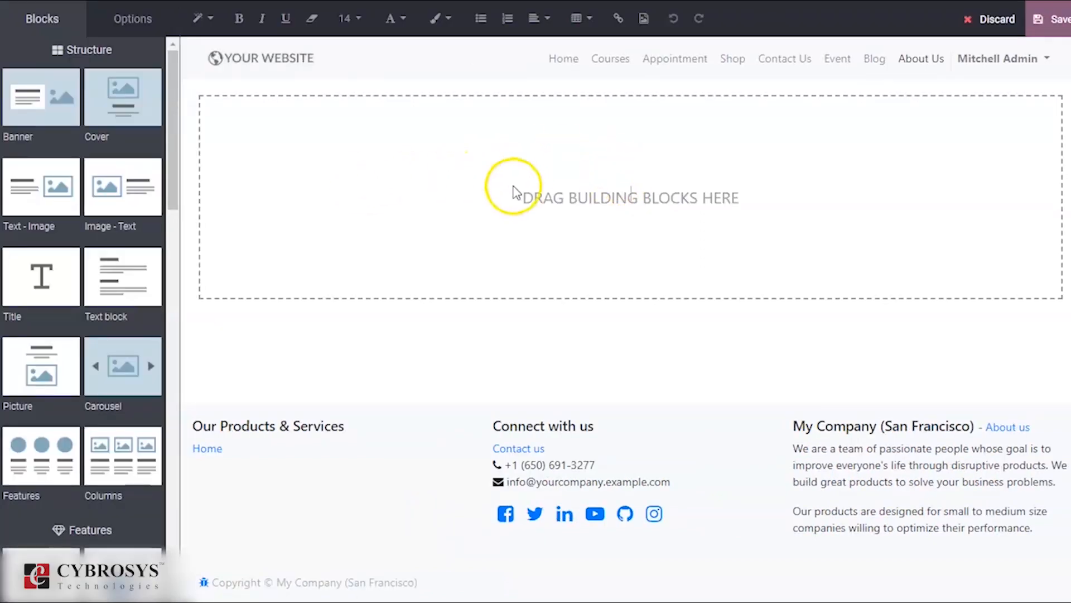
pyautogui.moveTo(829, 97)
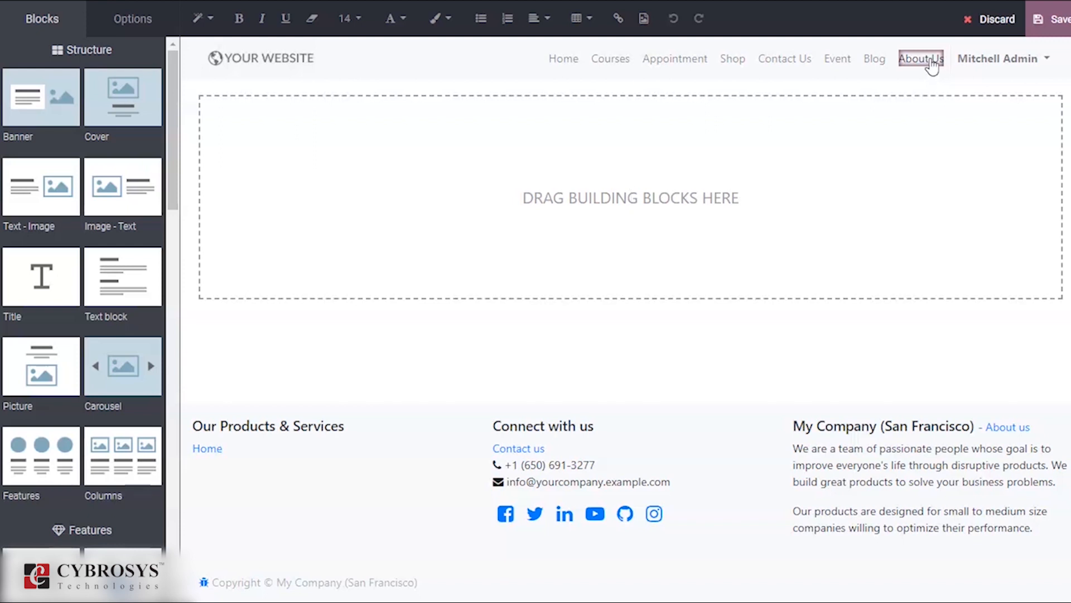
pyautogui.click(920, 58)
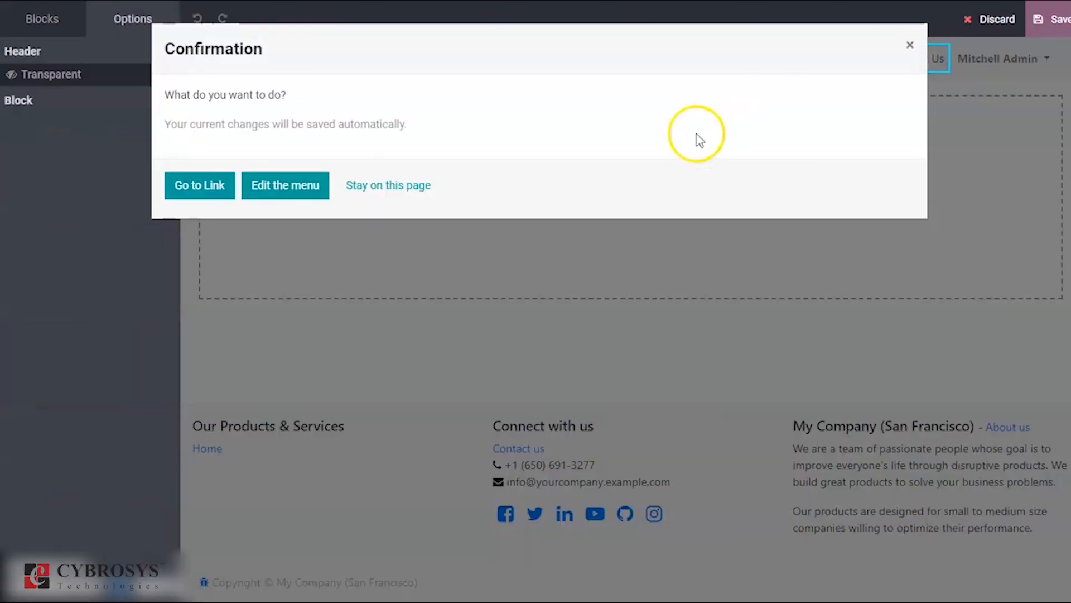
pyautogui.moveTo(892, 60)
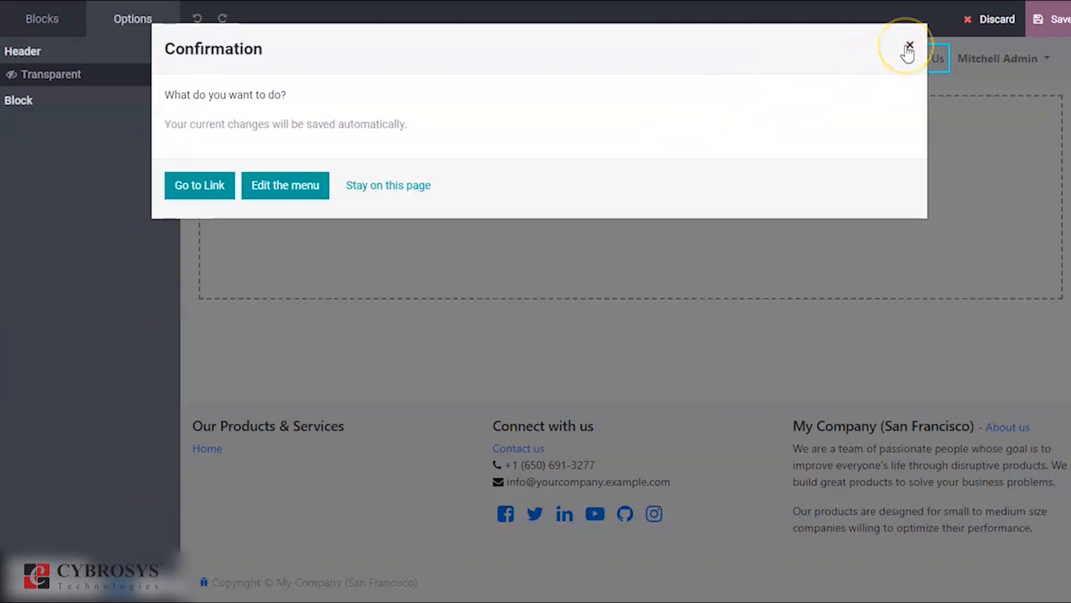
pyautogui.moveTo(919, 79)
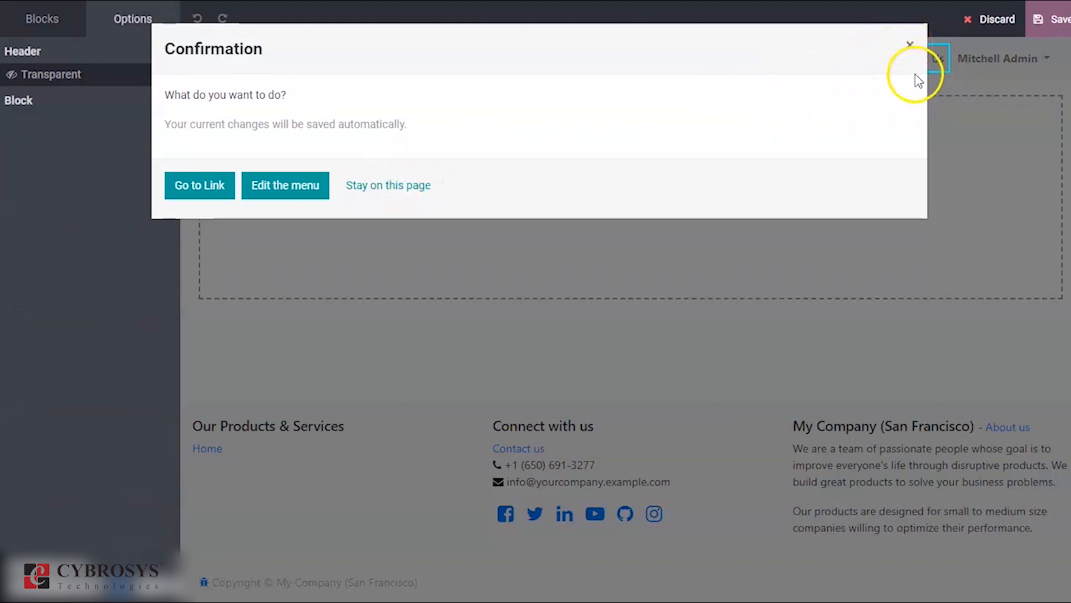
pyautogui.click(387, 185)
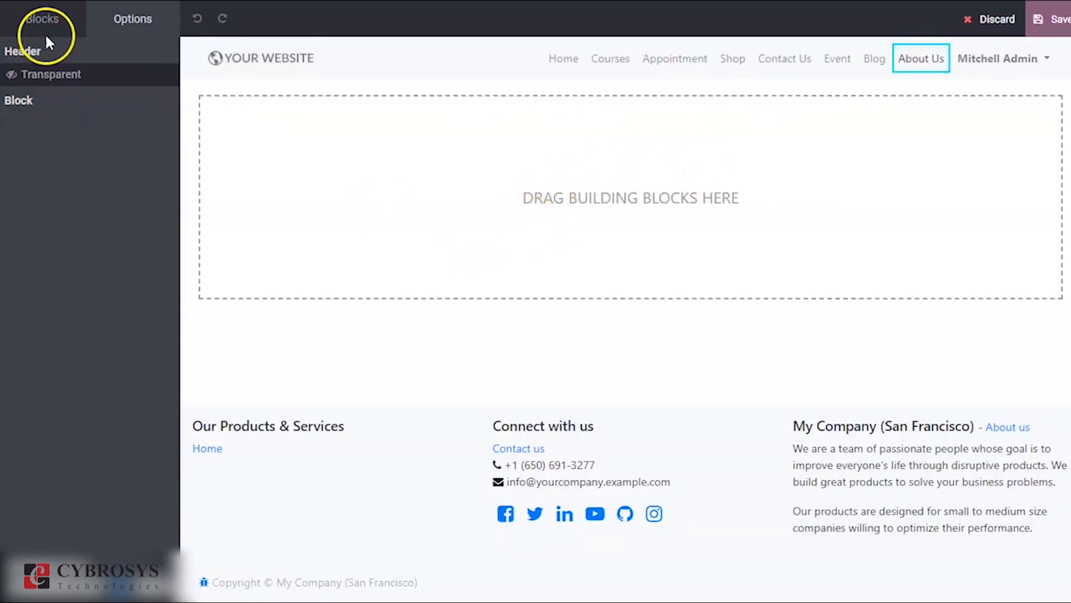
# Drop a Banner block onto the page, title it 'About Us', and type placeholder subtitle text.
pyautogui.click(41, 18)
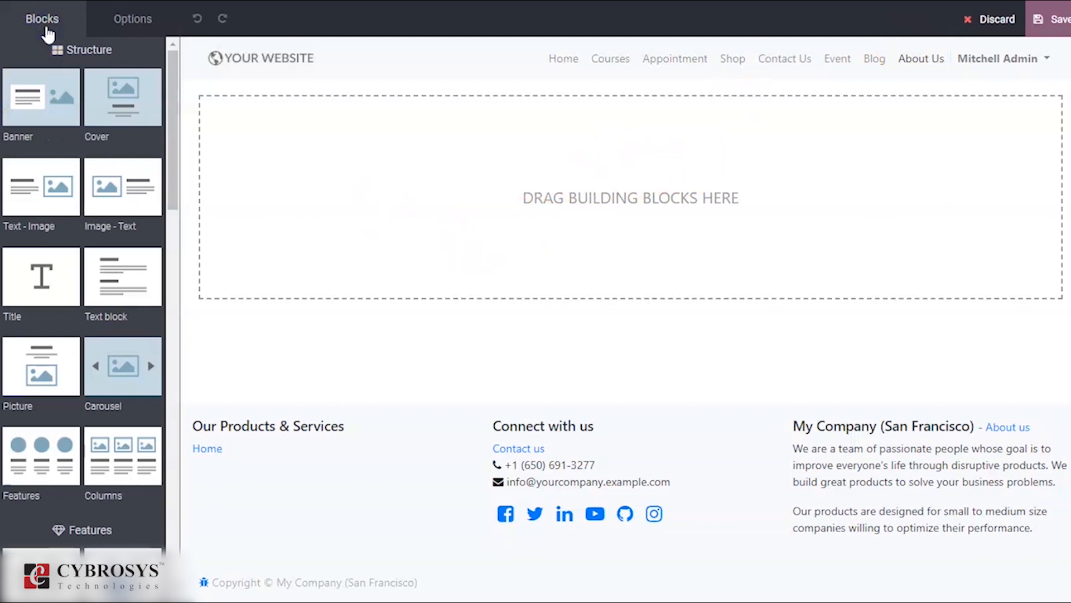
pyautogui.moveTo(41, 95)
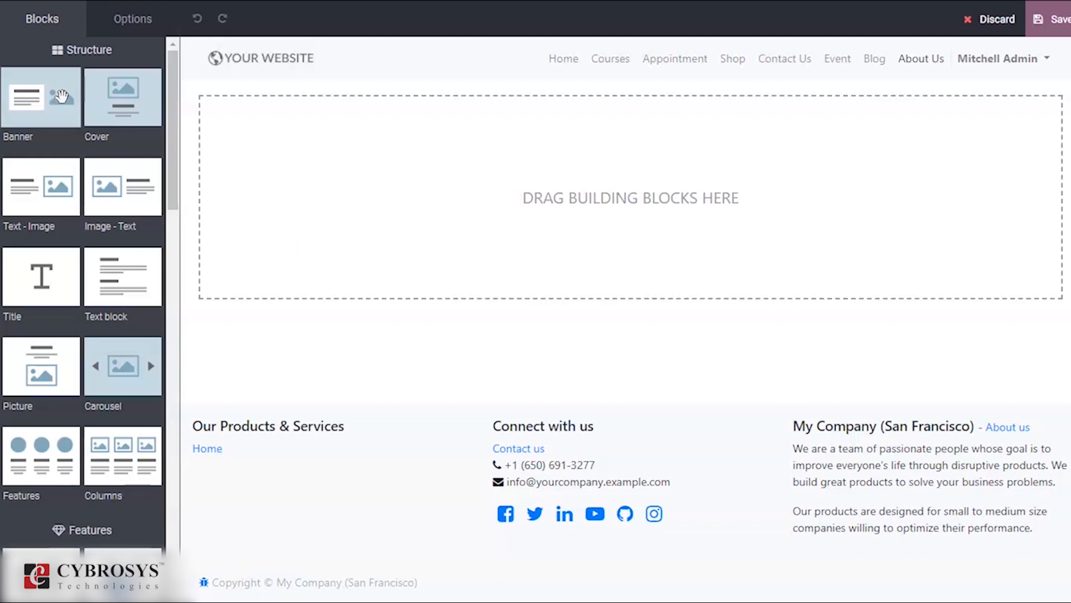
pyautogui.moveTo(41, 96); pyautogui.dragTo(158, 160)
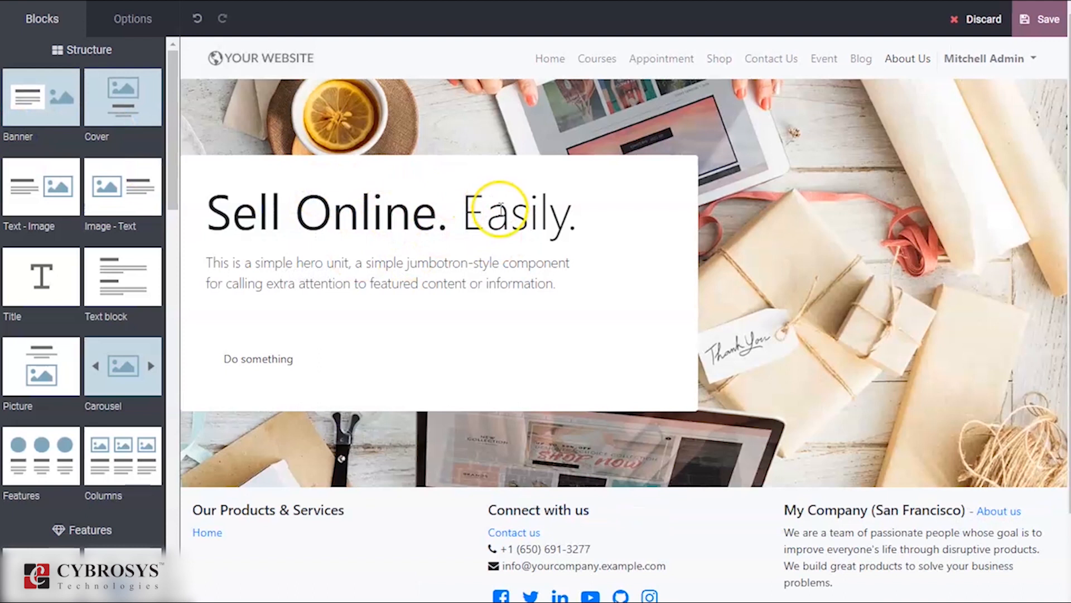
pyautogui.click(498, 213)
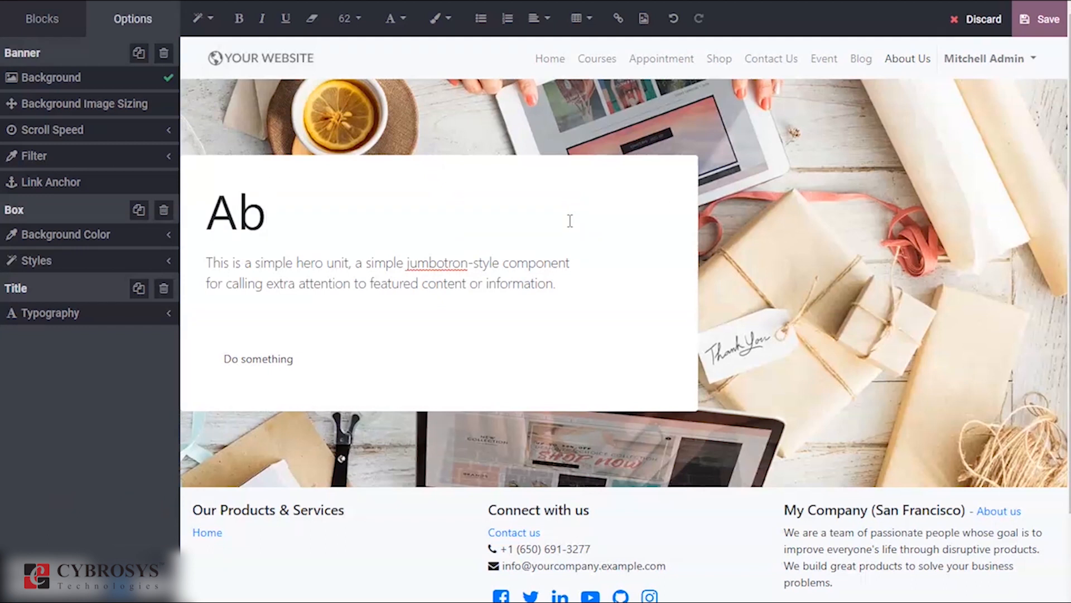
pyautogui.write('About')
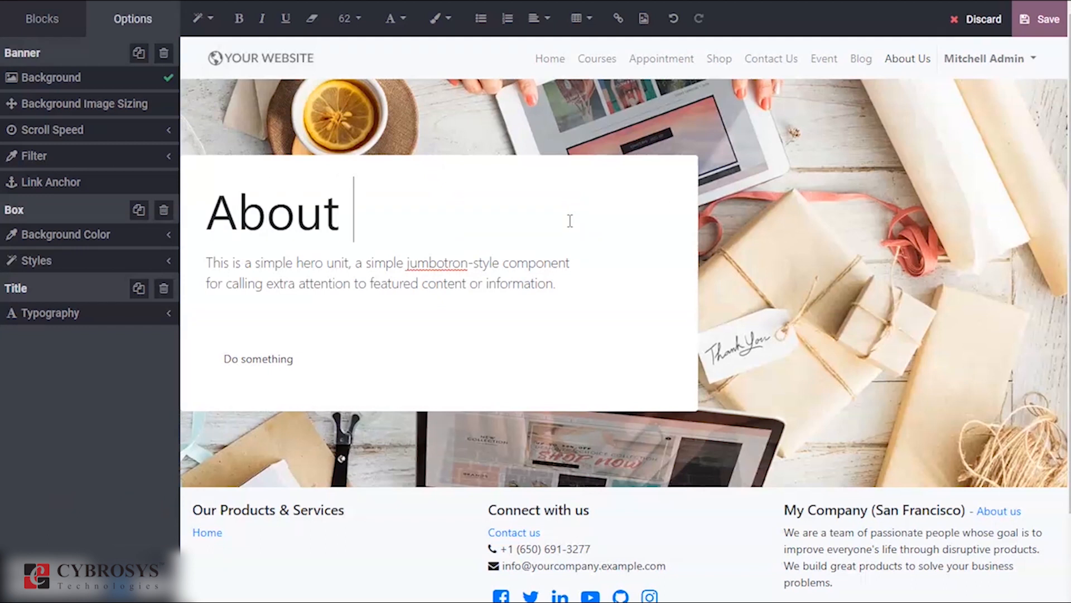
pyautogui.write('Us')
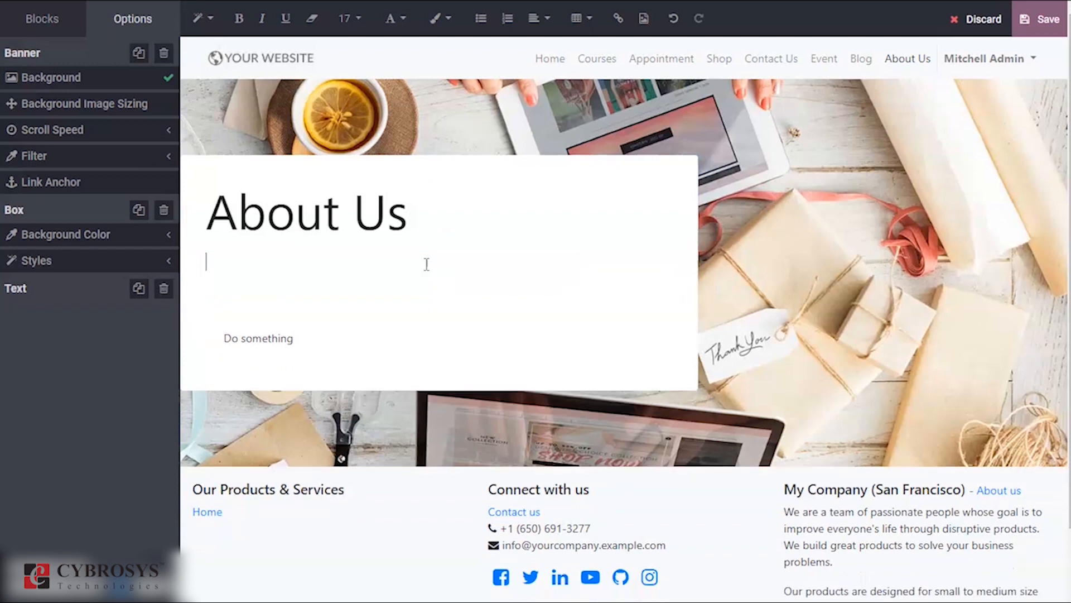
pyautogui.write('sdgtfhguhkjilok;flgddj')
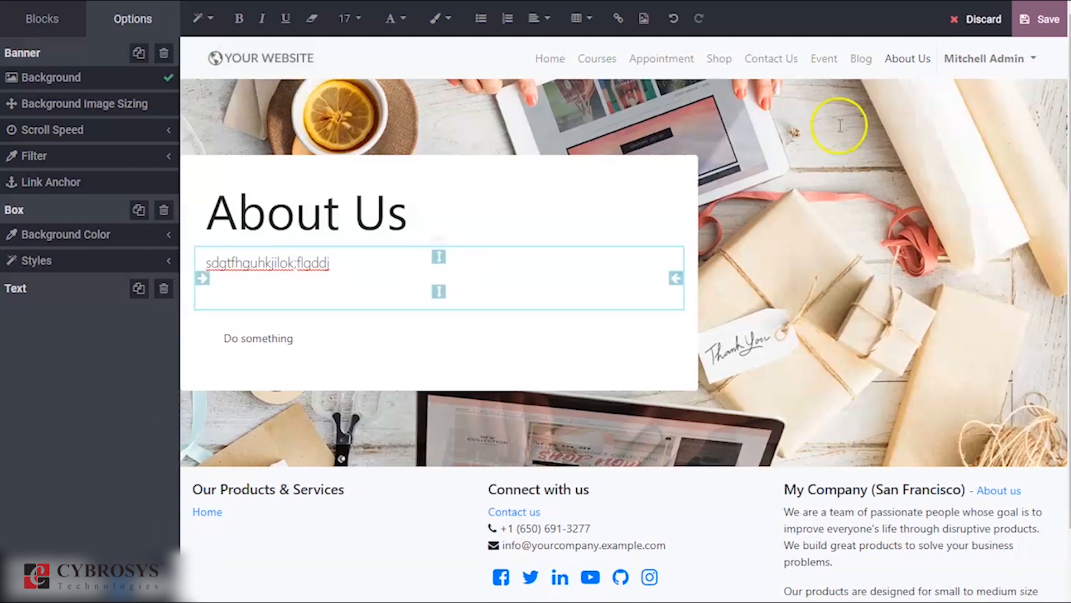
pyautogui.scroll(-3)
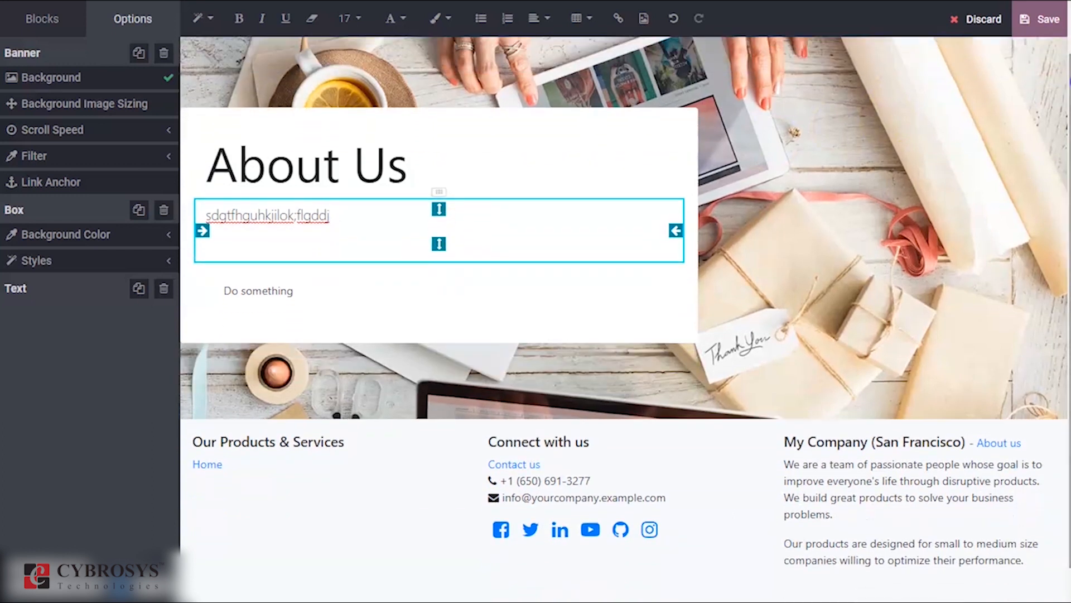
# Place a Features block below the banner, closing its background media chooser without an image.
pyautogui.click(42, 19)
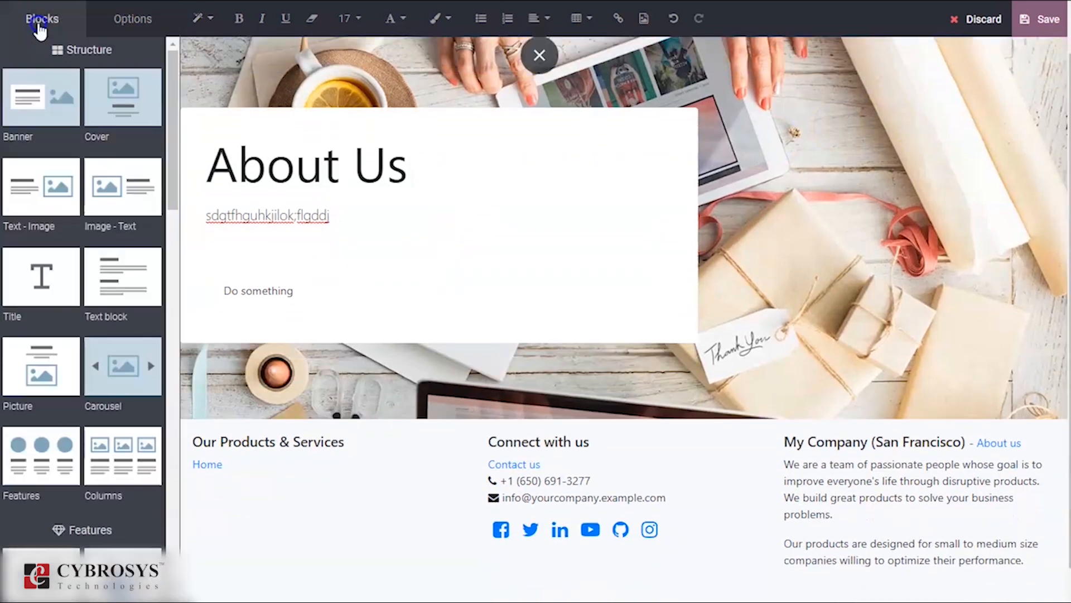
pyautogui.click(539, 54)
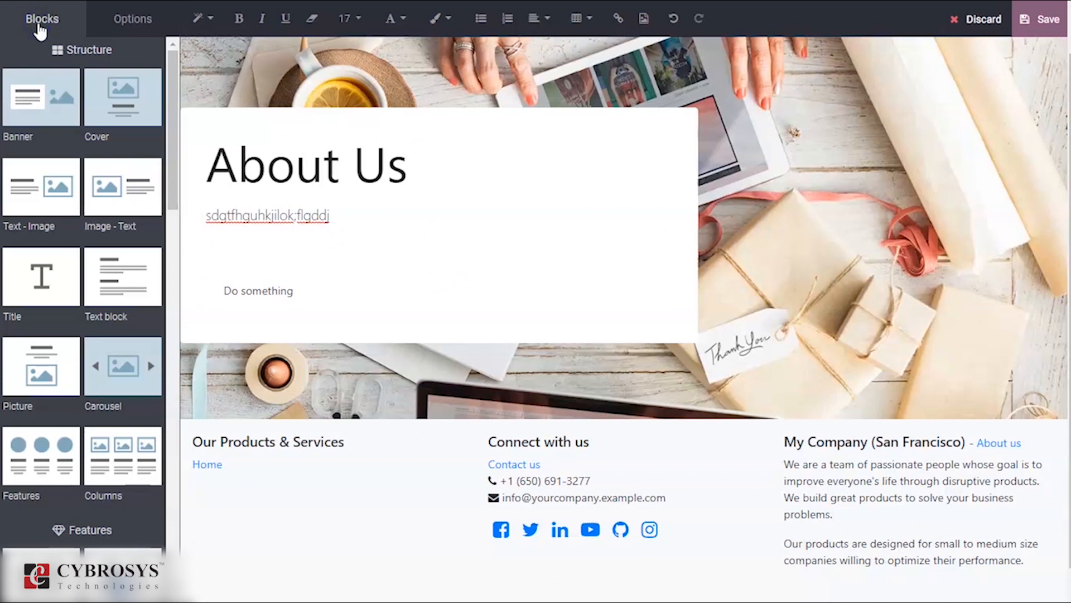
pyautogui.moveTo(58, 492)
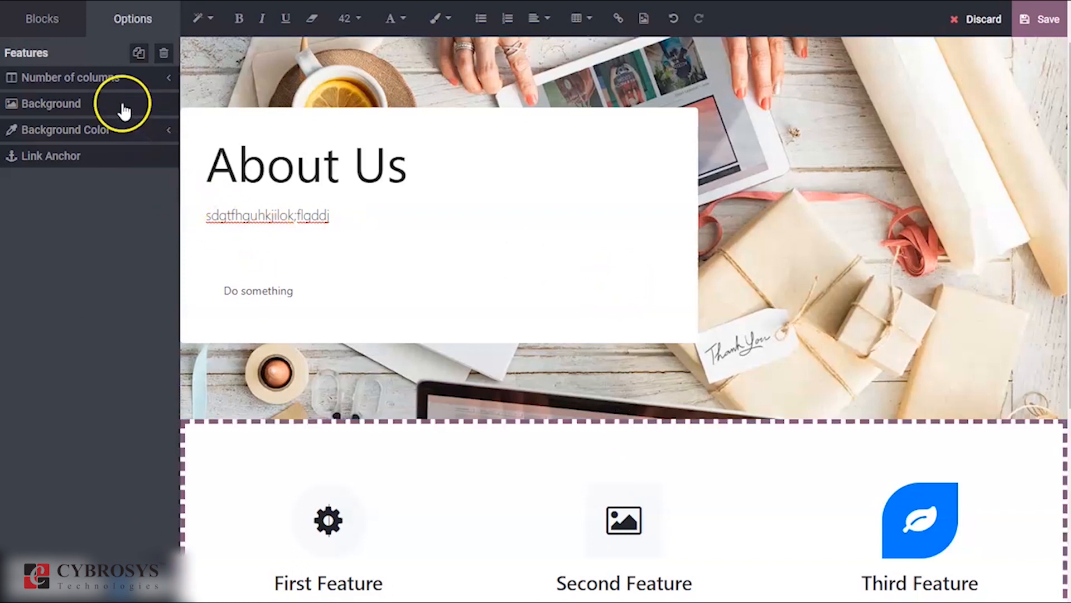
pyautogui.click(51, 103)
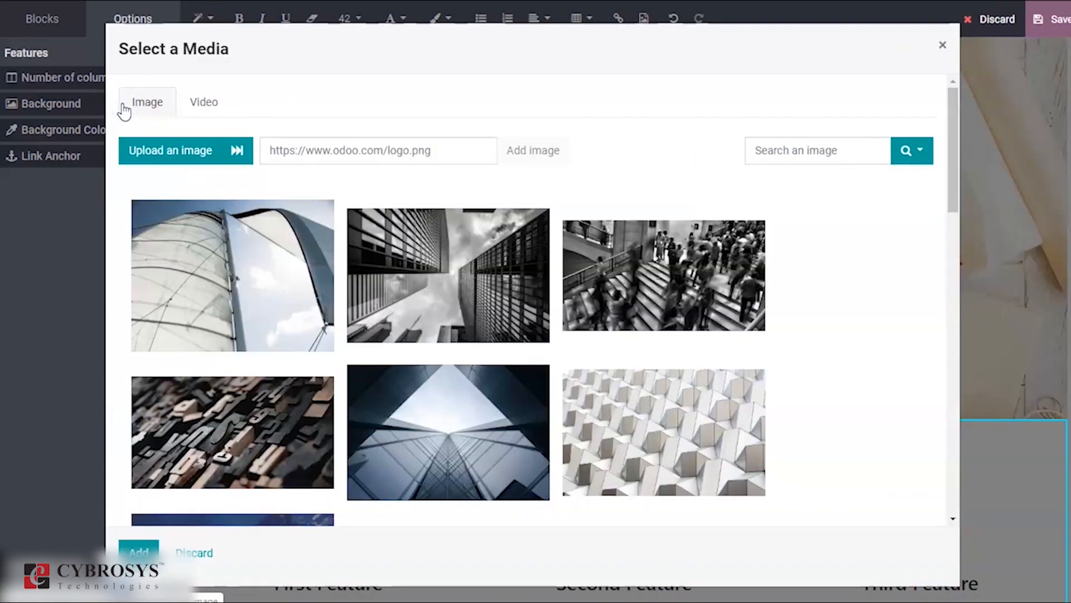
pyautogui.moveTo(606, 135)
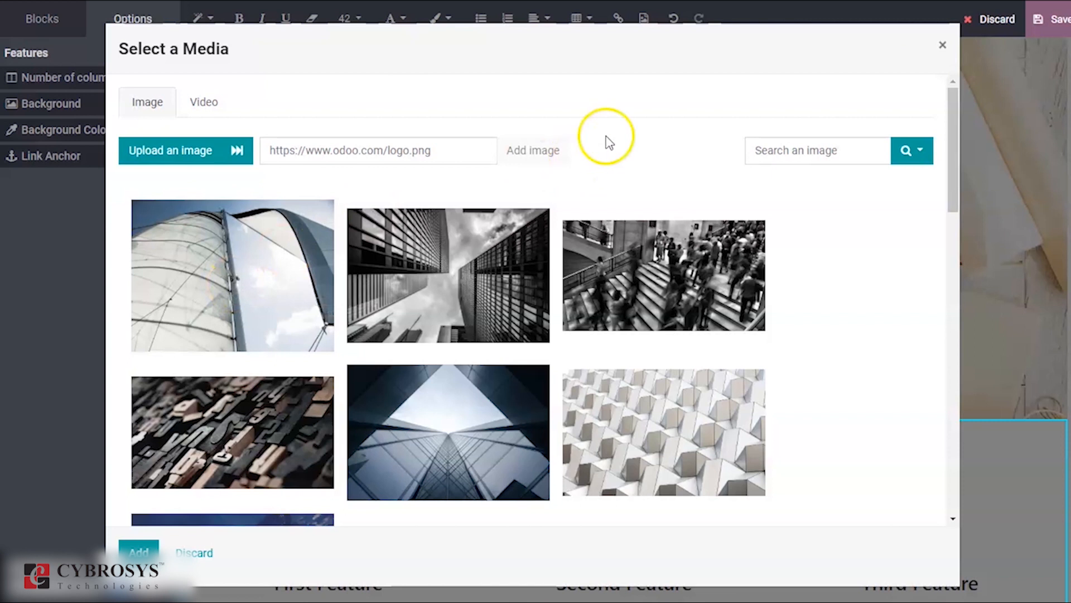
pyautogui.click(943, 45)
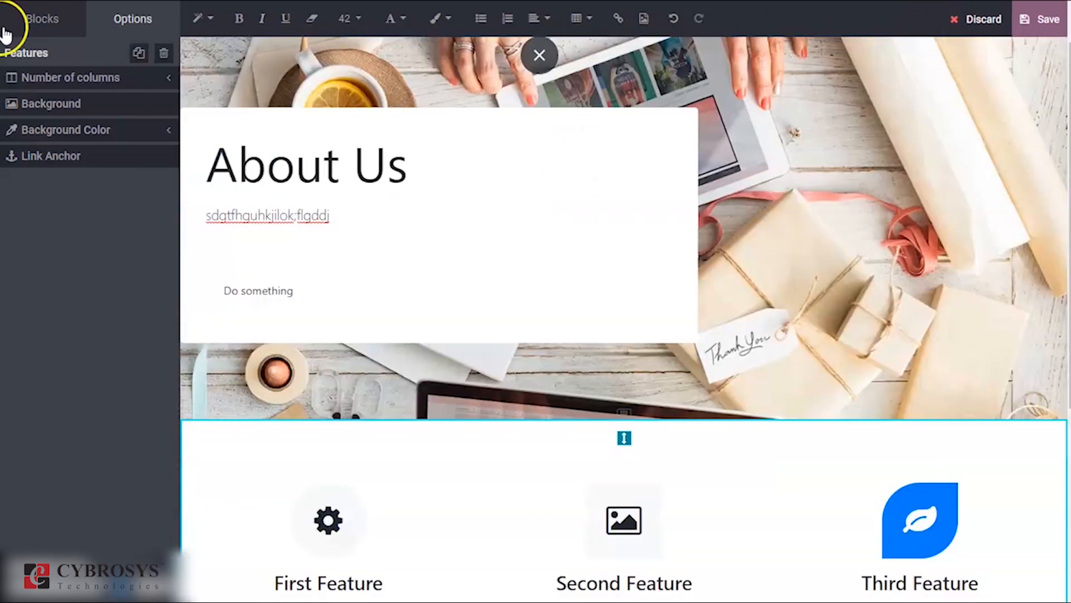
pyautogui.click(42, 18)
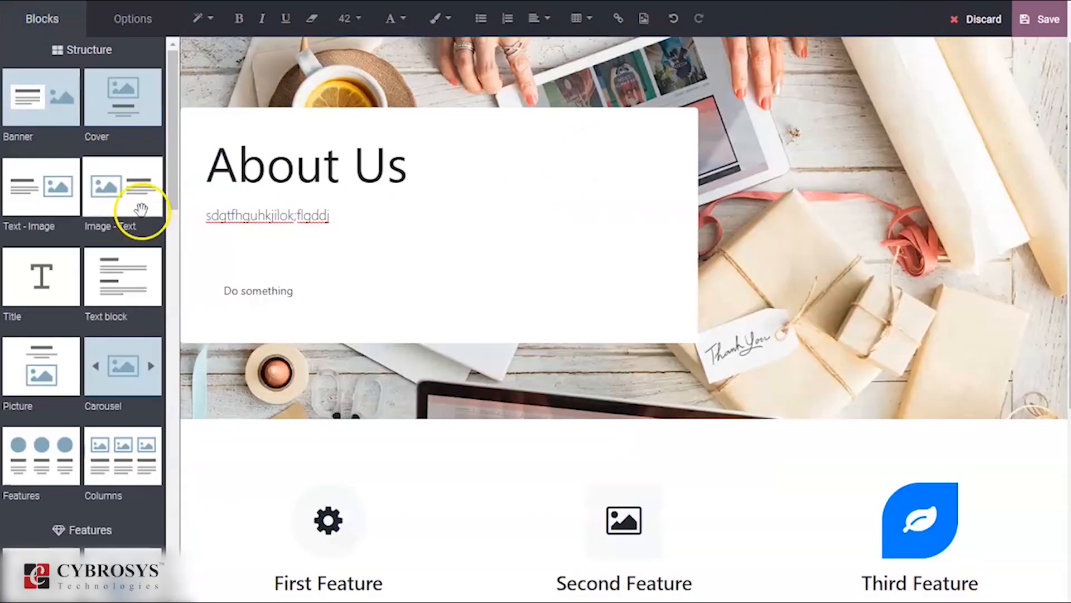
# Drop a Columns block with Feature One, Two and Three cards below the banner.
pyautogui.scroll(-3)
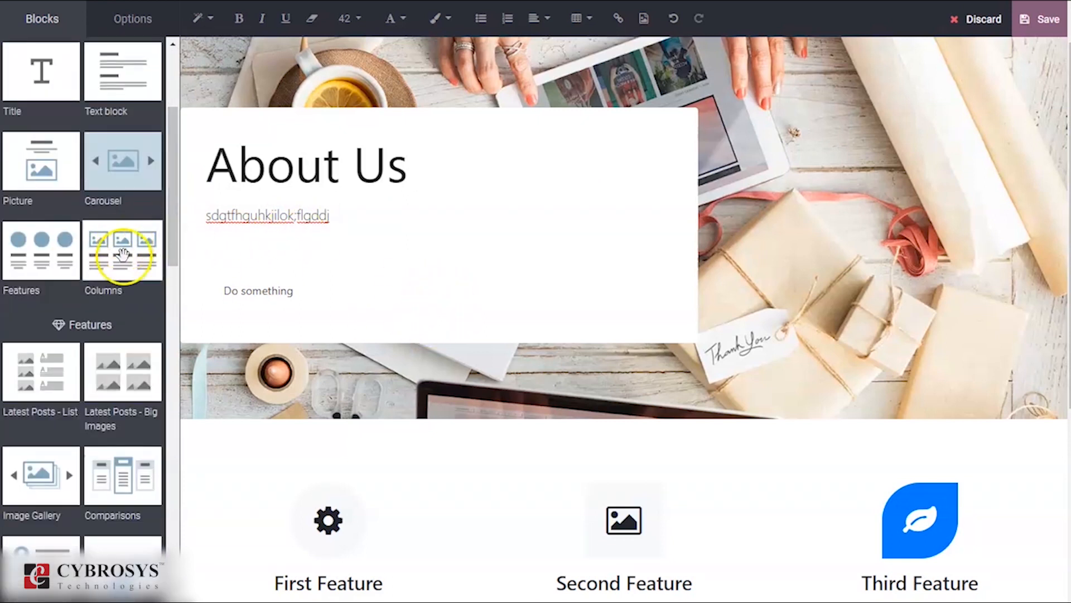
pyautogui.moveTo(123, 260)
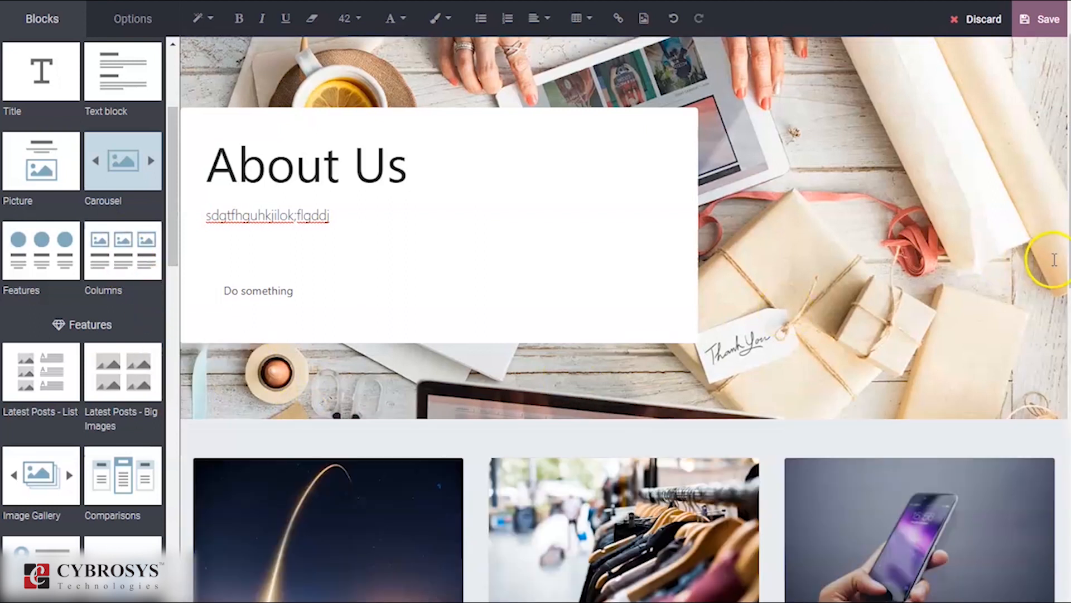
pyautogui.scroll(-3)
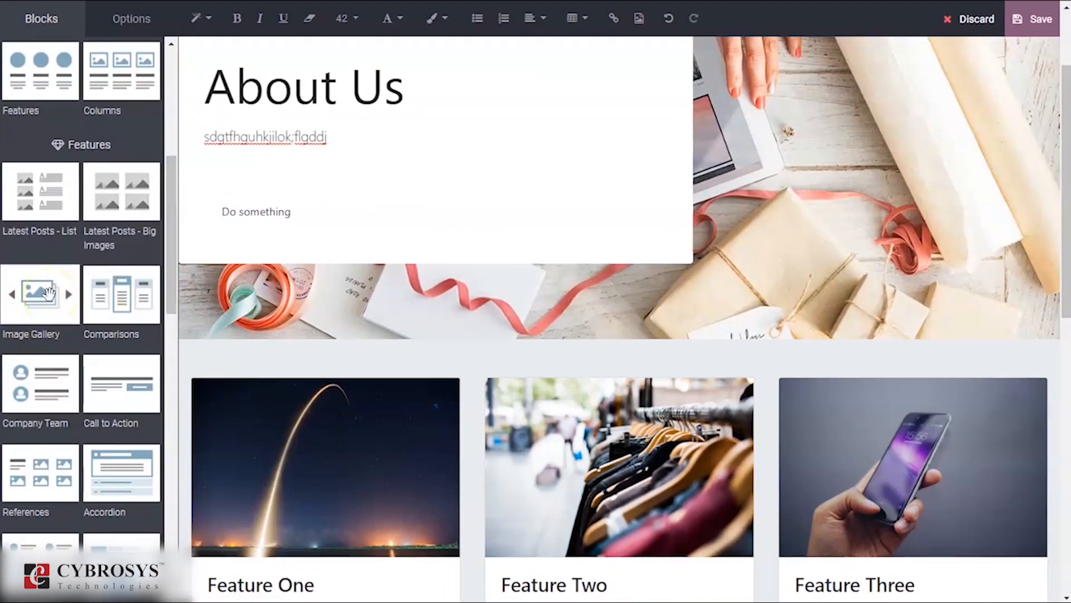
pyautogui.moveTo(41, 417)
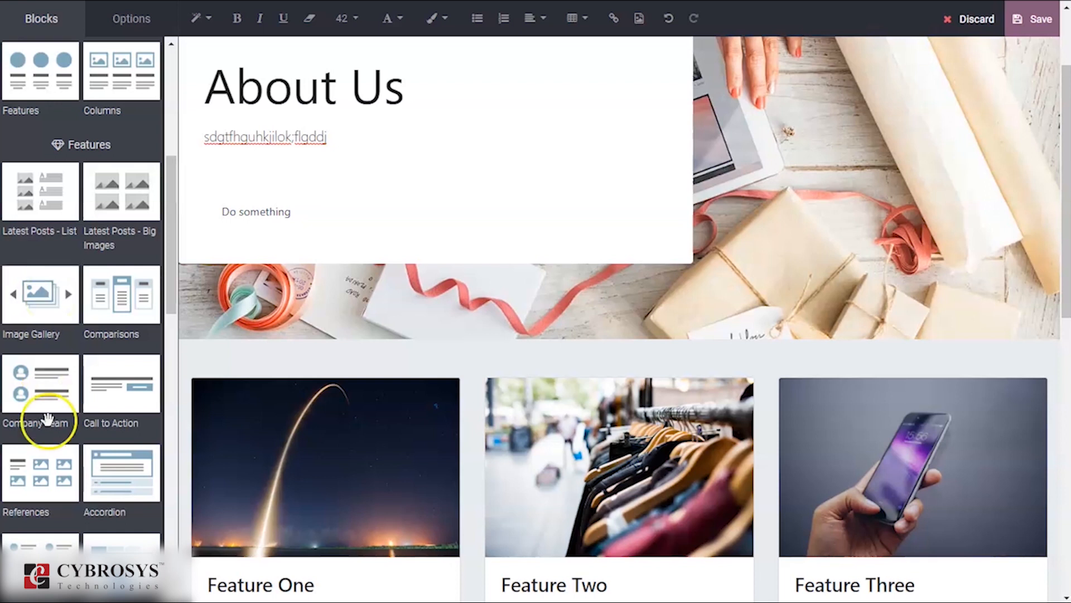
pyautogui.moveTo(44, 410)
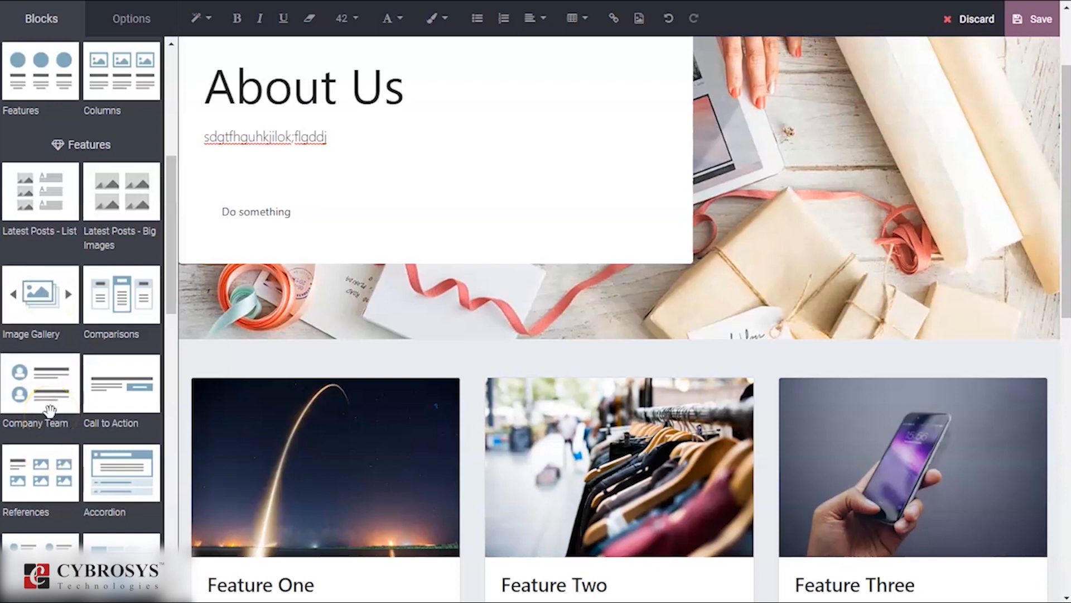
pyautogui.click(40, 383)
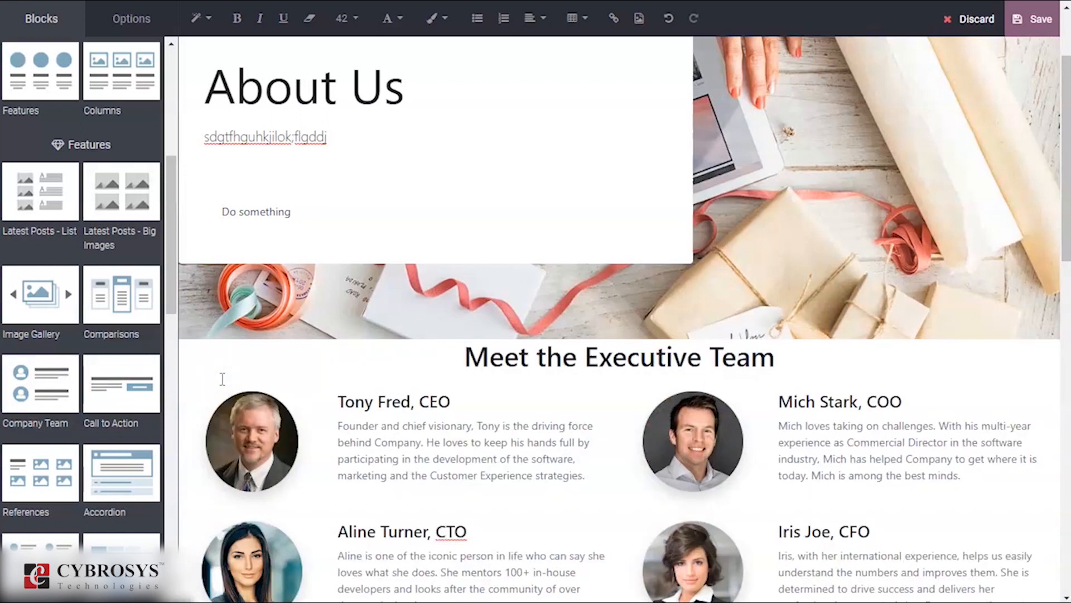
pyautogui.click(471, 445)
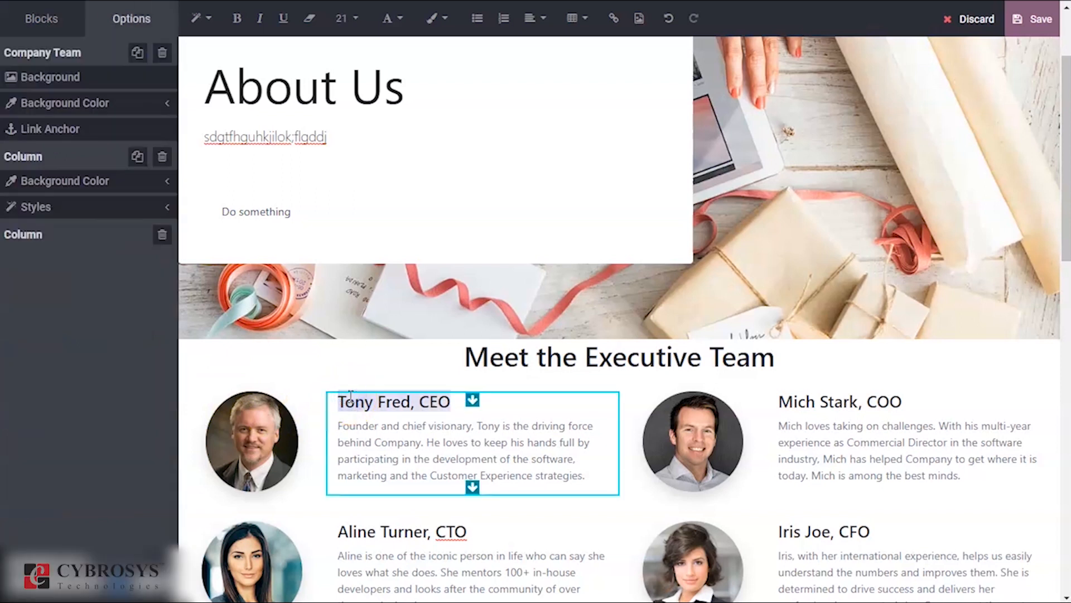
pyautogui.click(619, 356)
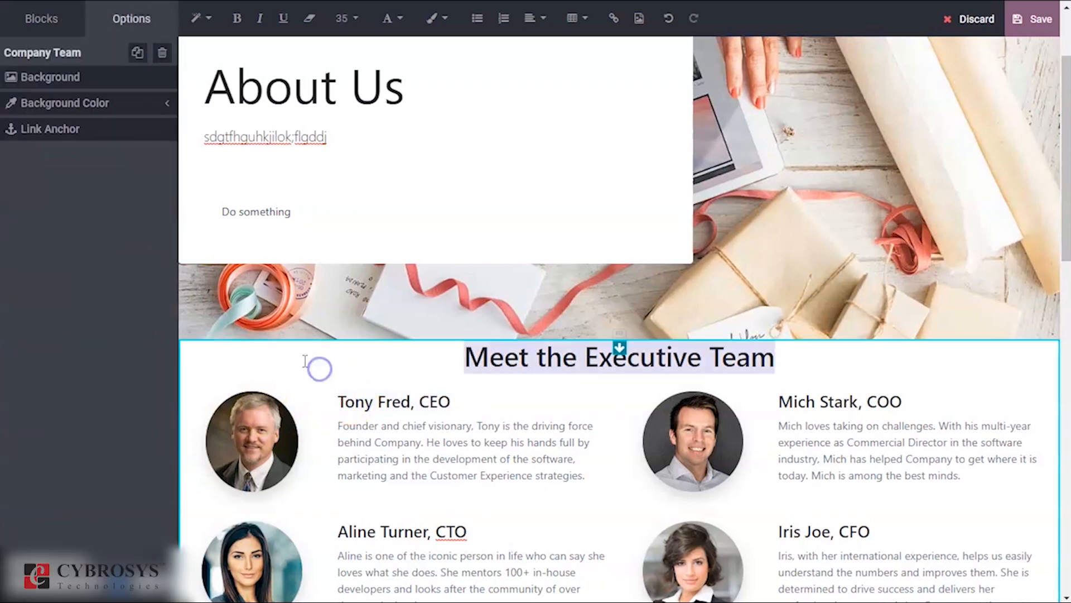
pyautogui.click(40, 18)
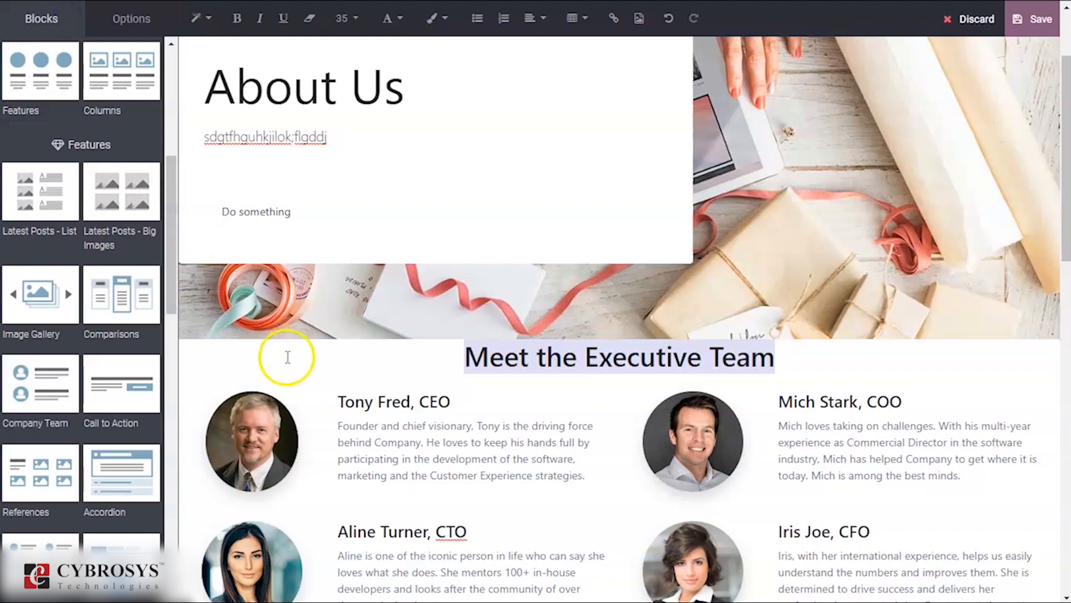
pyautogui.moveTo(1066, 185)
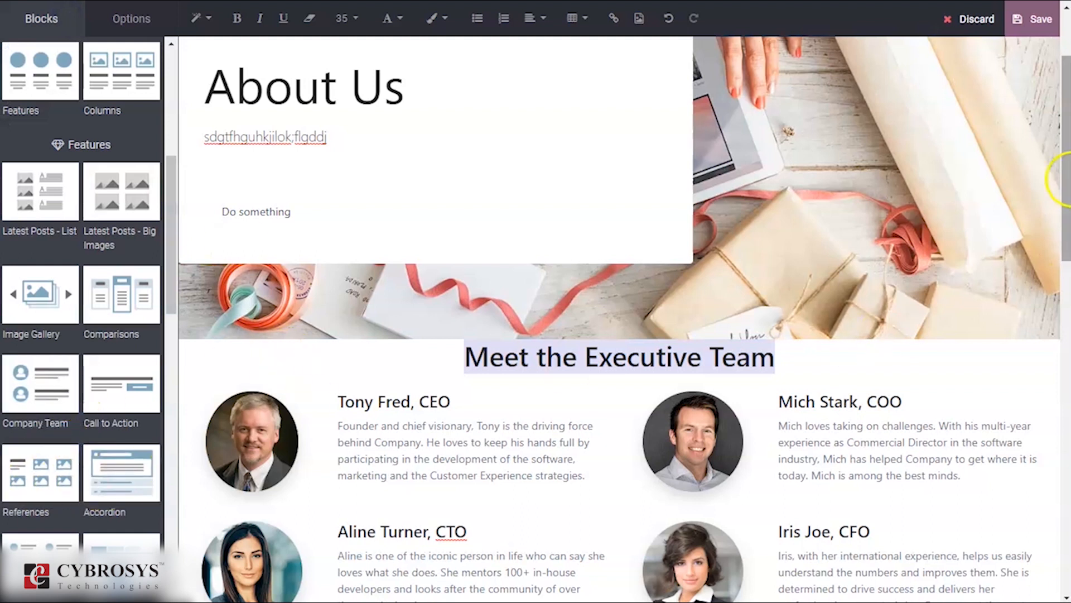
pyautogui.scroll(-3)
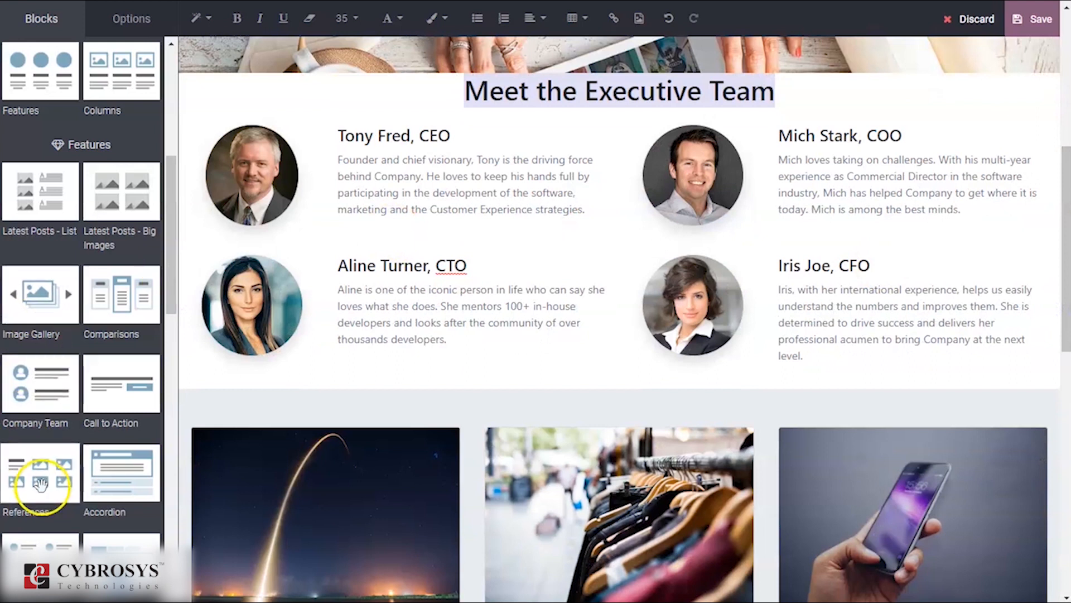
# Add a References strip after Company Team and Rating stars under two feature columns.
pyautogui.scroll(-3)
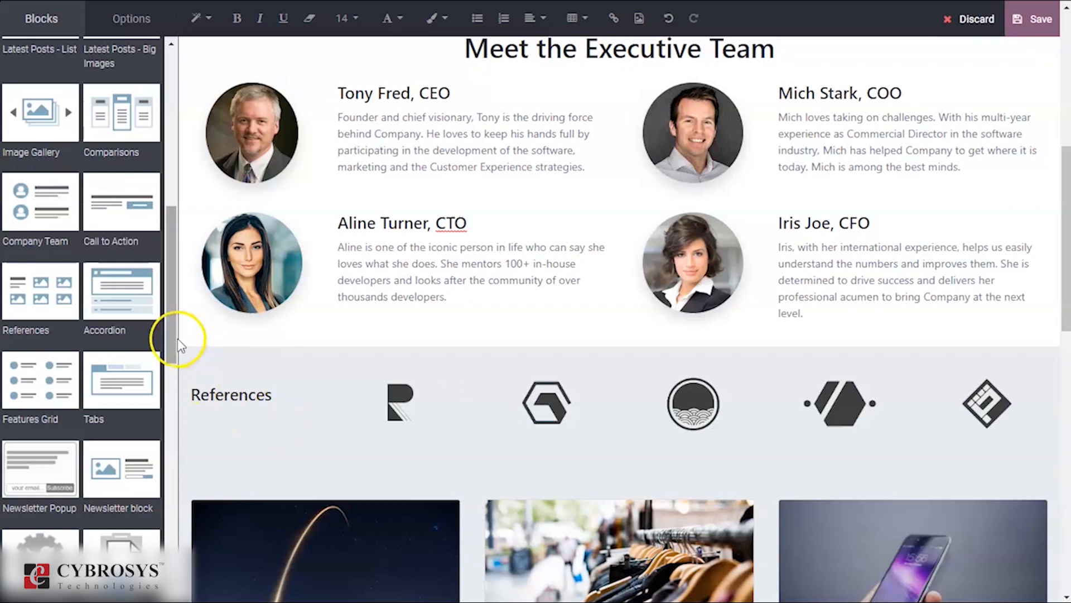
pyautogui.scroll(-3)
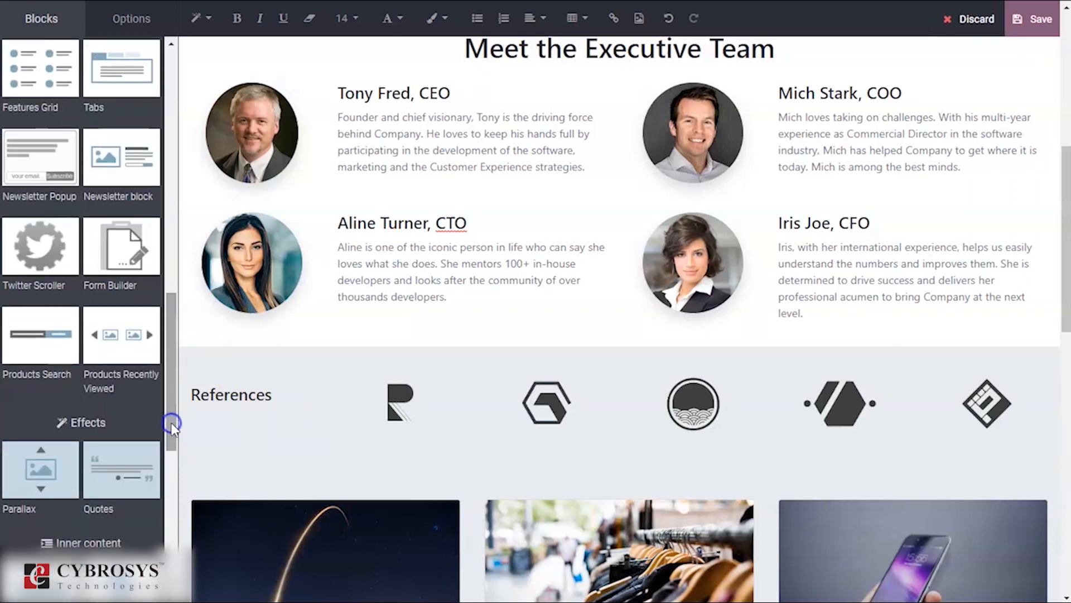
pyautogui.scroll(-3)
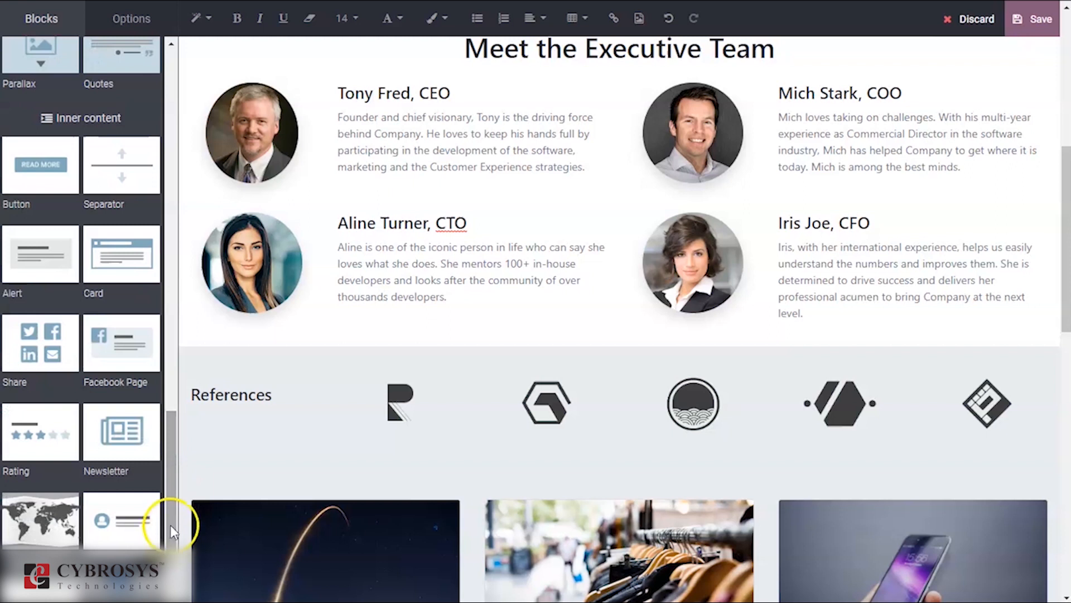
pyautogui.scroll(-3)
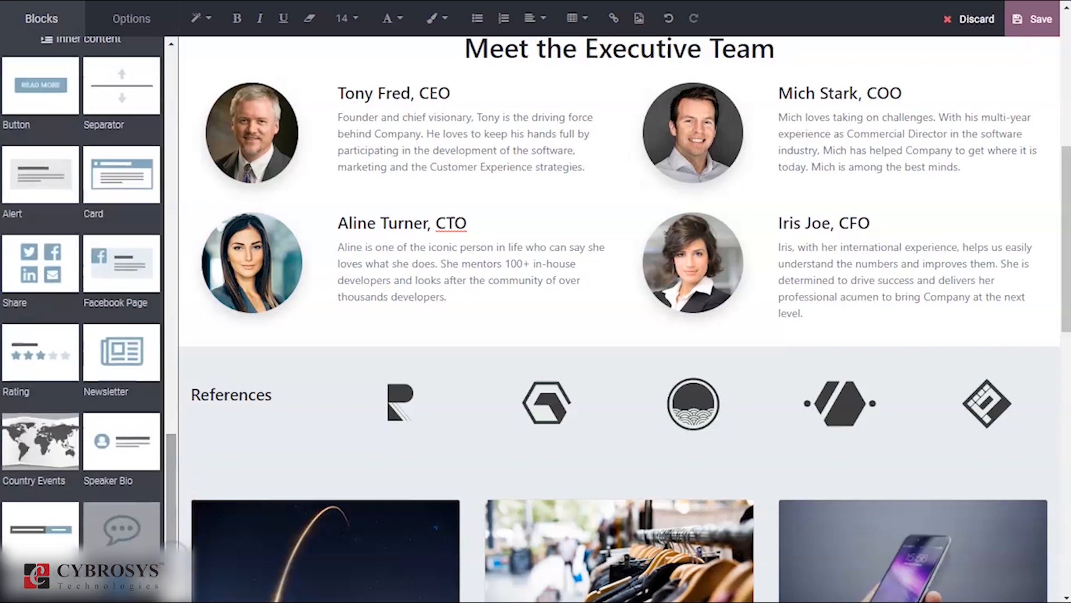
pyautogui.moveTo(40, 352)
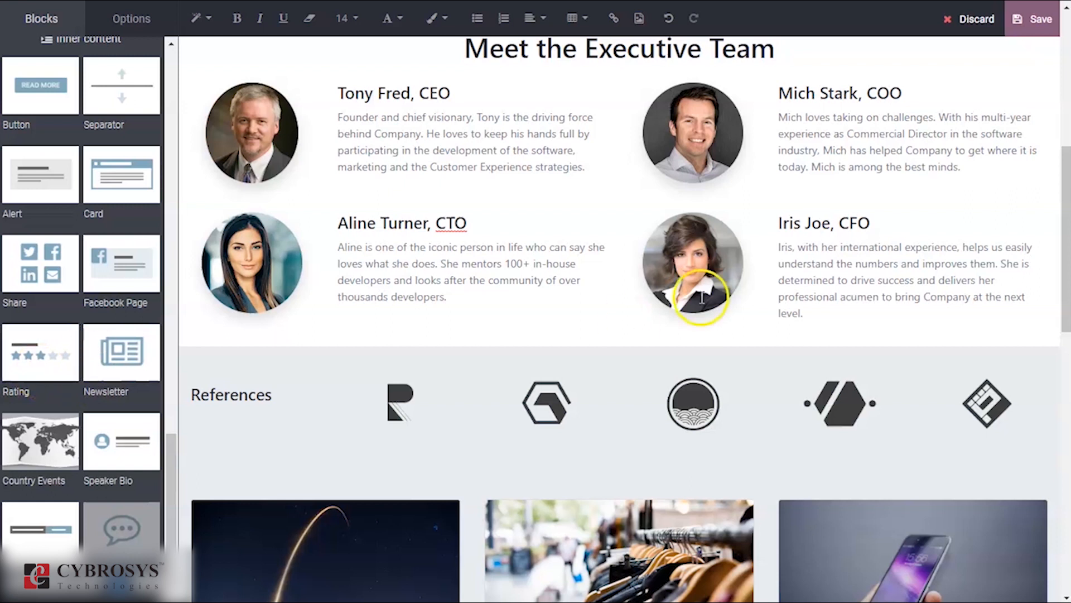
pyautogui.scroll(-3)
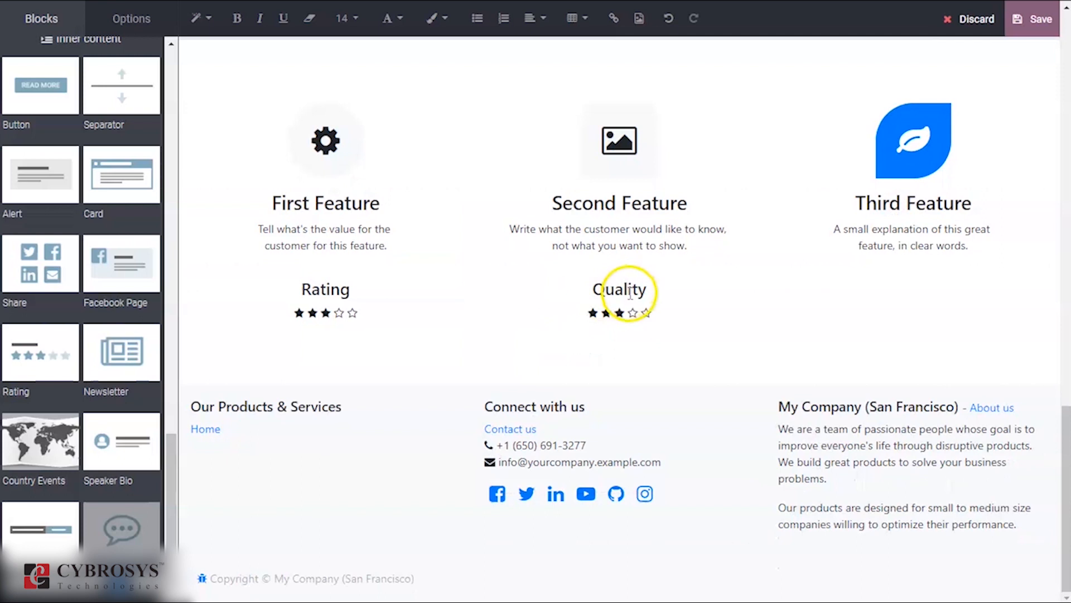
pyautogui.click(620, 289)
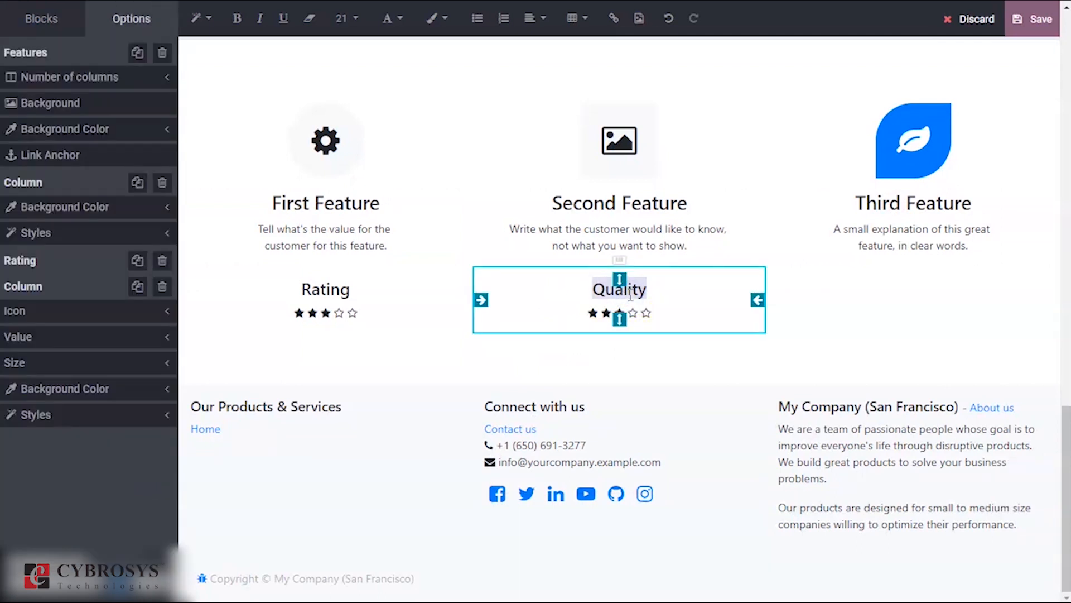
pyautogui.moveTo(808, 271)
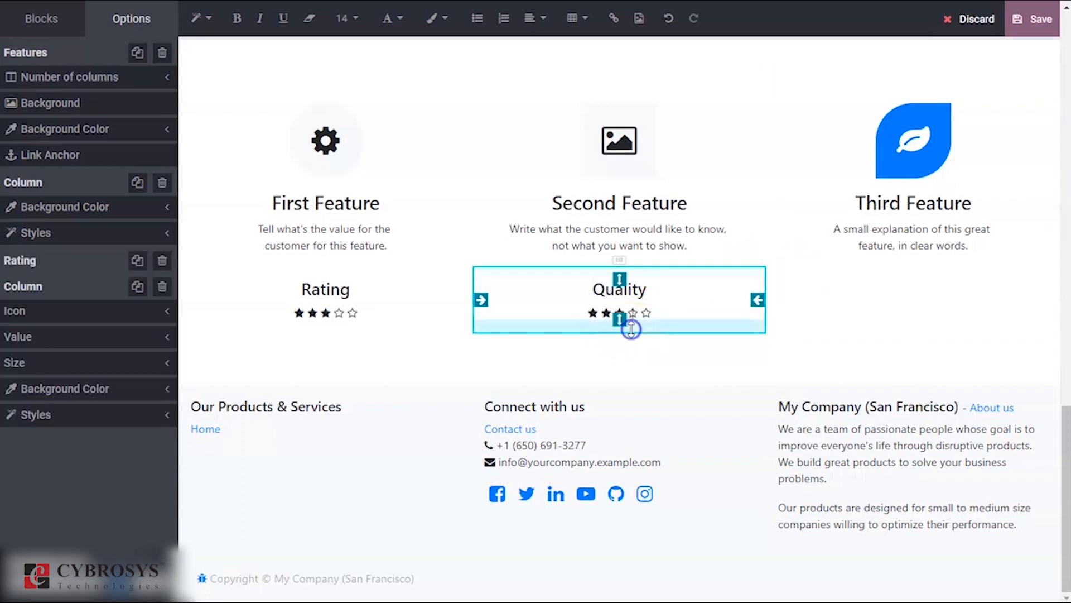
pyautogui.moveTo(561, 197)
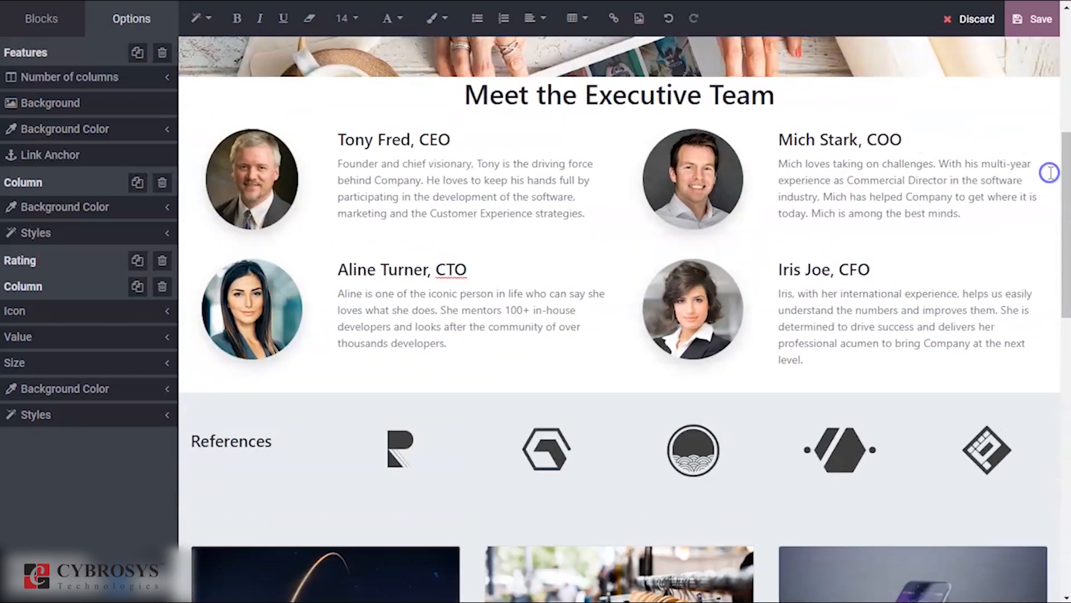
pyautogui.moveTo(1050, 173)
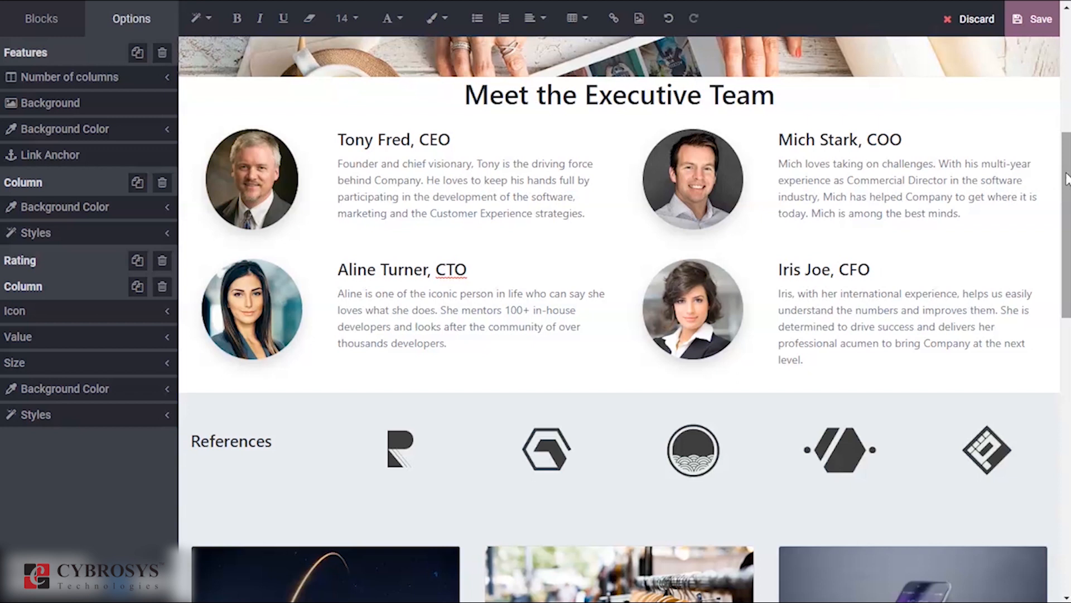
pyautogui.moveTo(1049, 55)
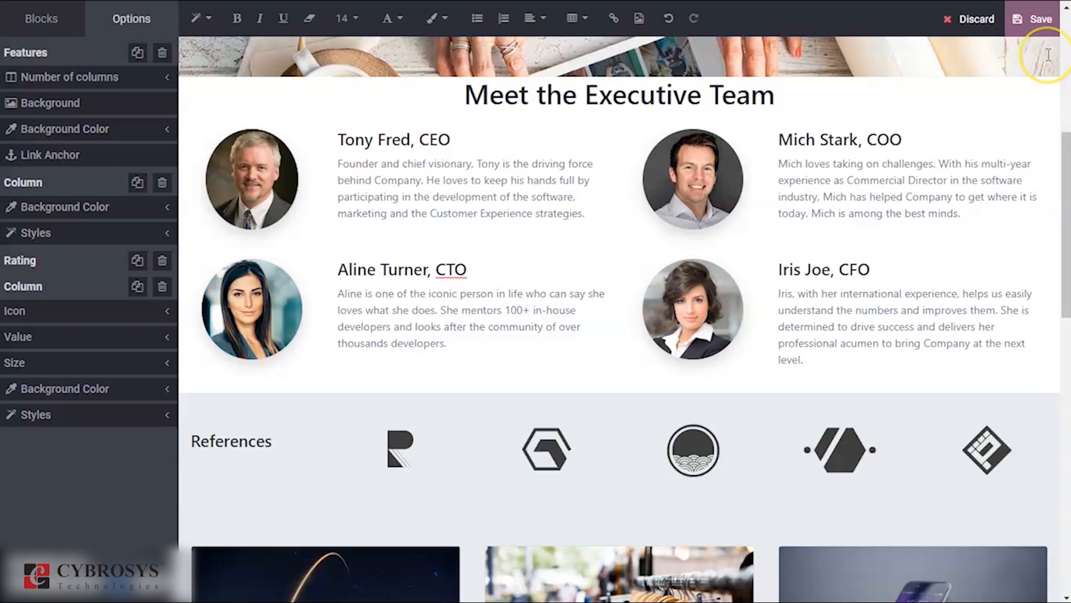
# Save and publish the About Us page, then verify it via the Home and About Us links.
pyautogui.click(1041, 18)
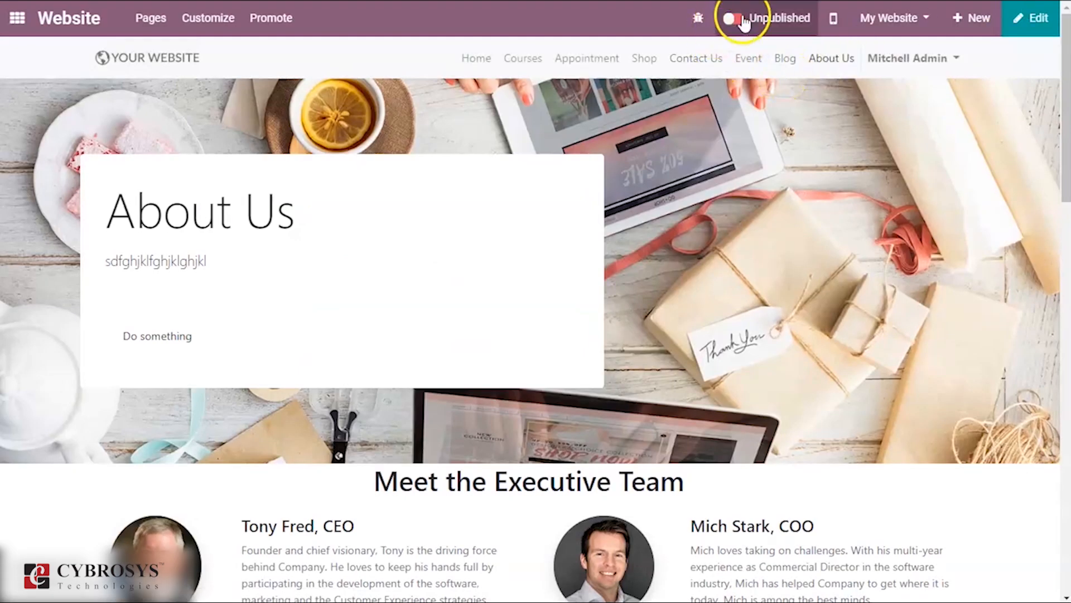
pyautogui.click(738, 18)
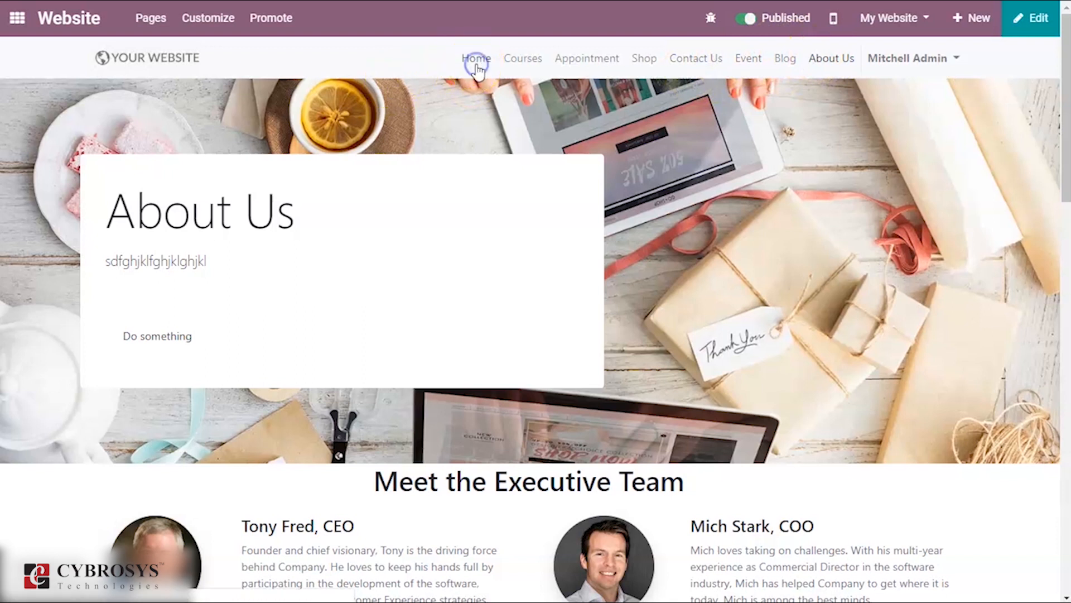
pyautogui.click(475, 58)
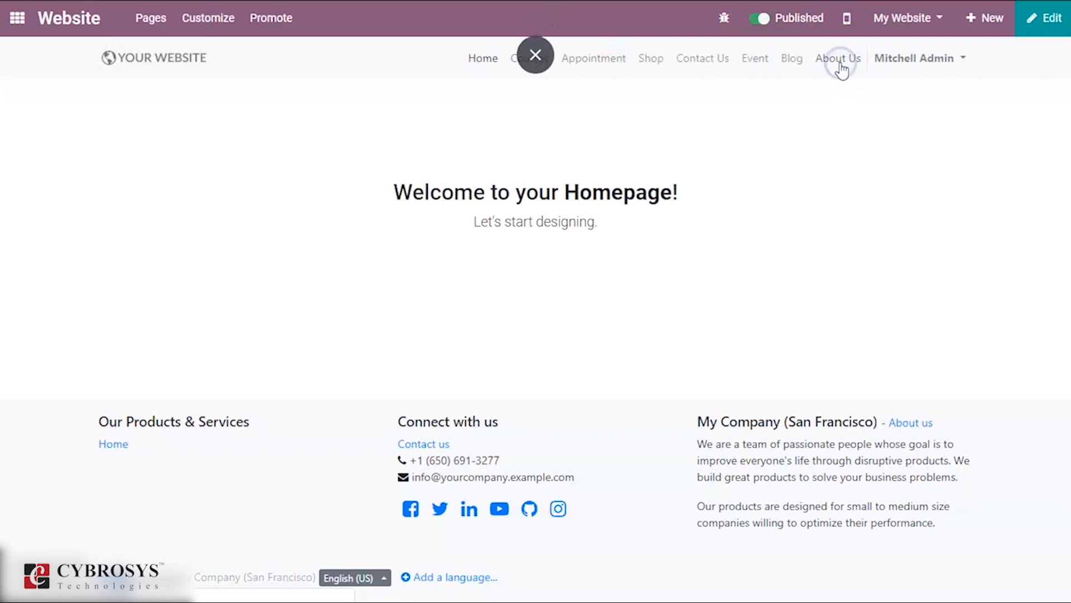
pyautogui.click(831, 58)
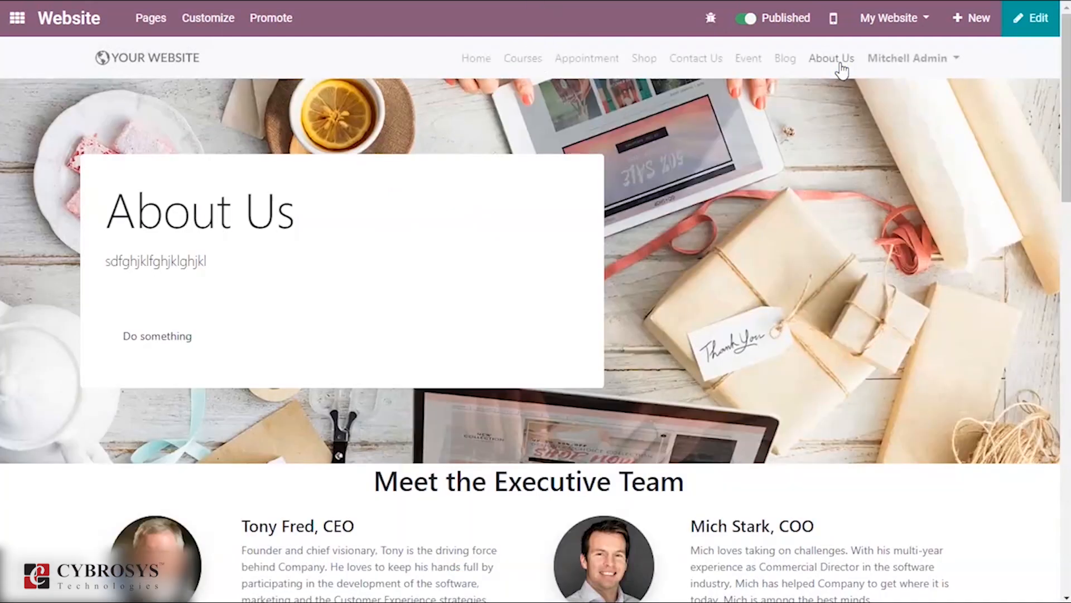
pyautogui.scroll(-3)
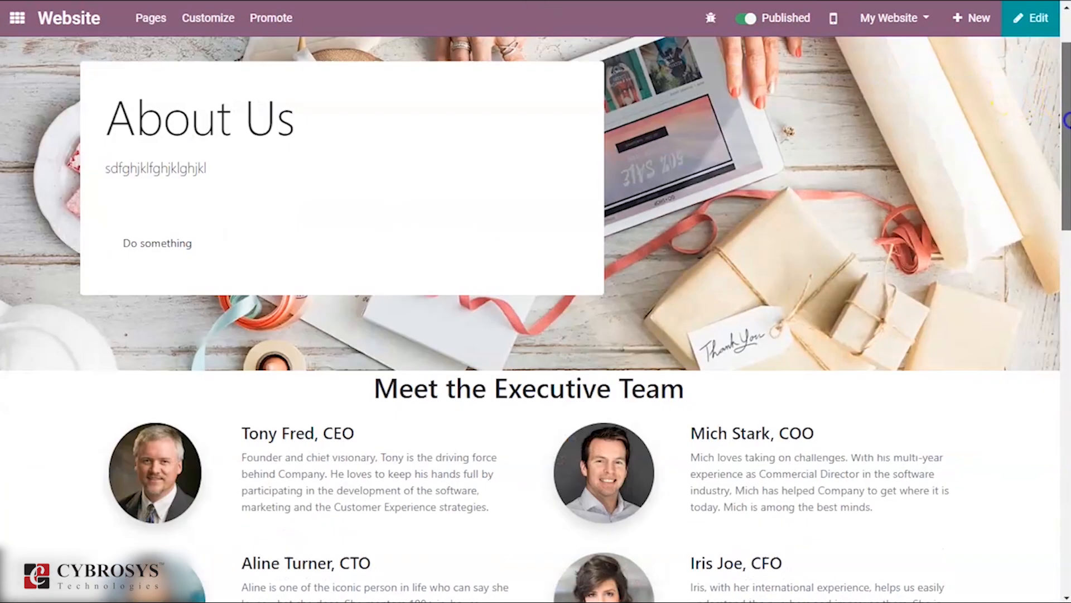